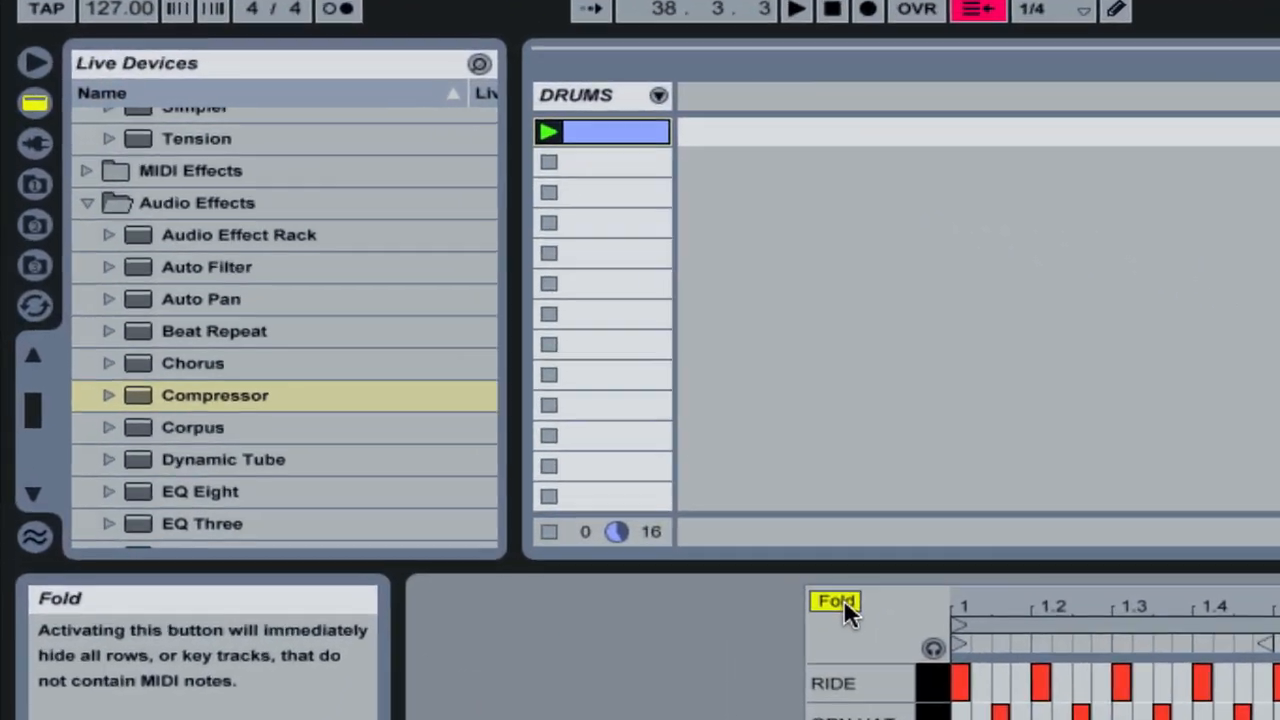
- Read the drum track's Spectrum graph and enlarge it across the main window
{"action": "scroll", "scroll_direction": "down", "scroll_amount": 3}
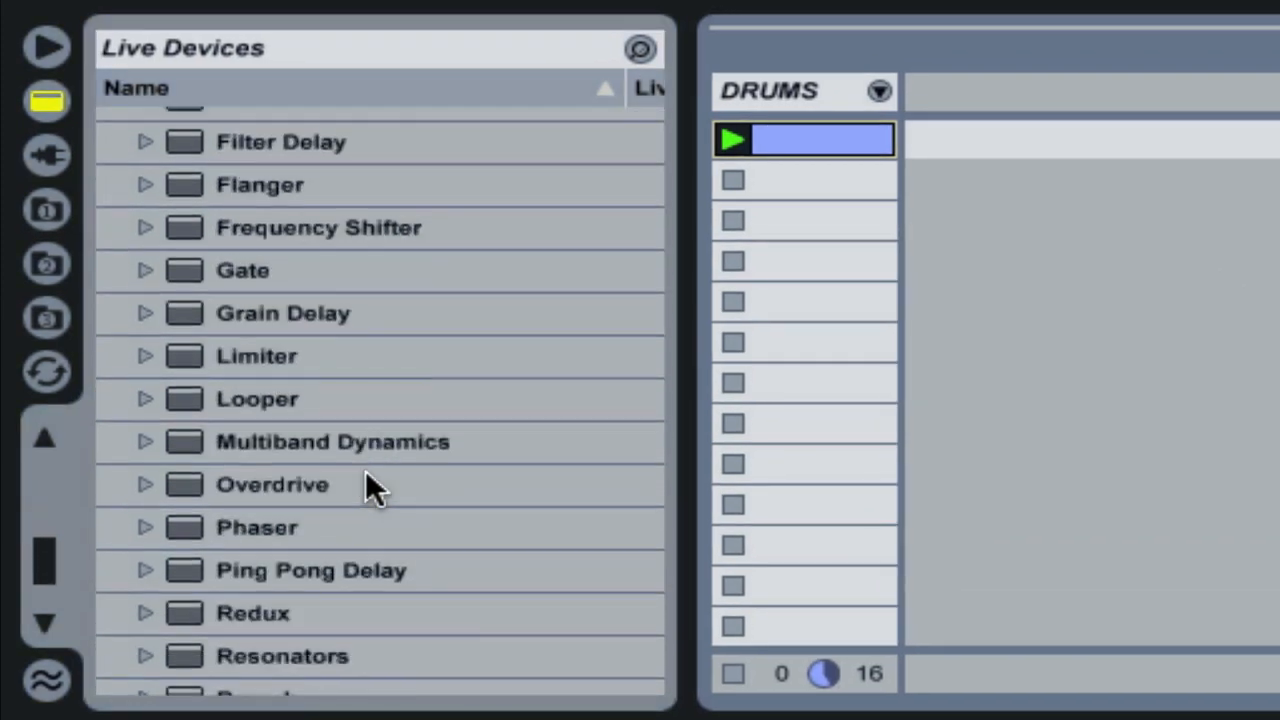
{"action": "scroll", "scroll_direction": "down", "scroll_amount": 3}
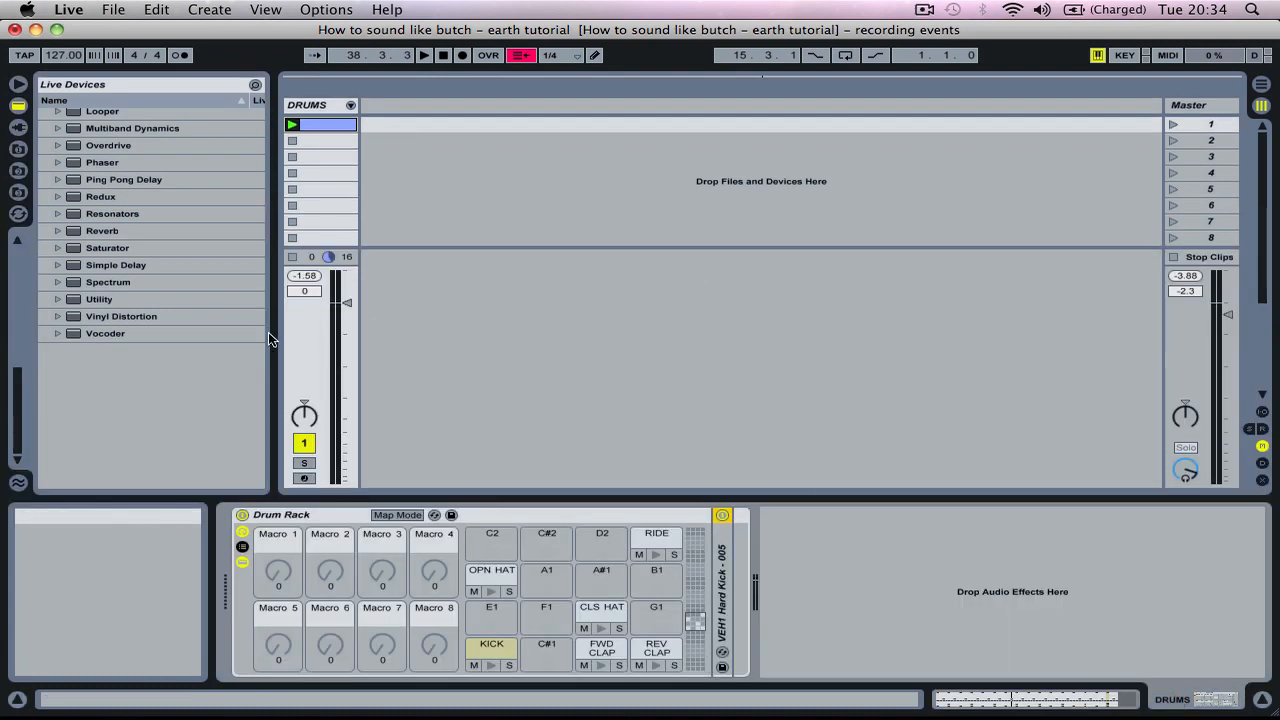
{"action": "mouse_move", "coordinate": [72, 264]}
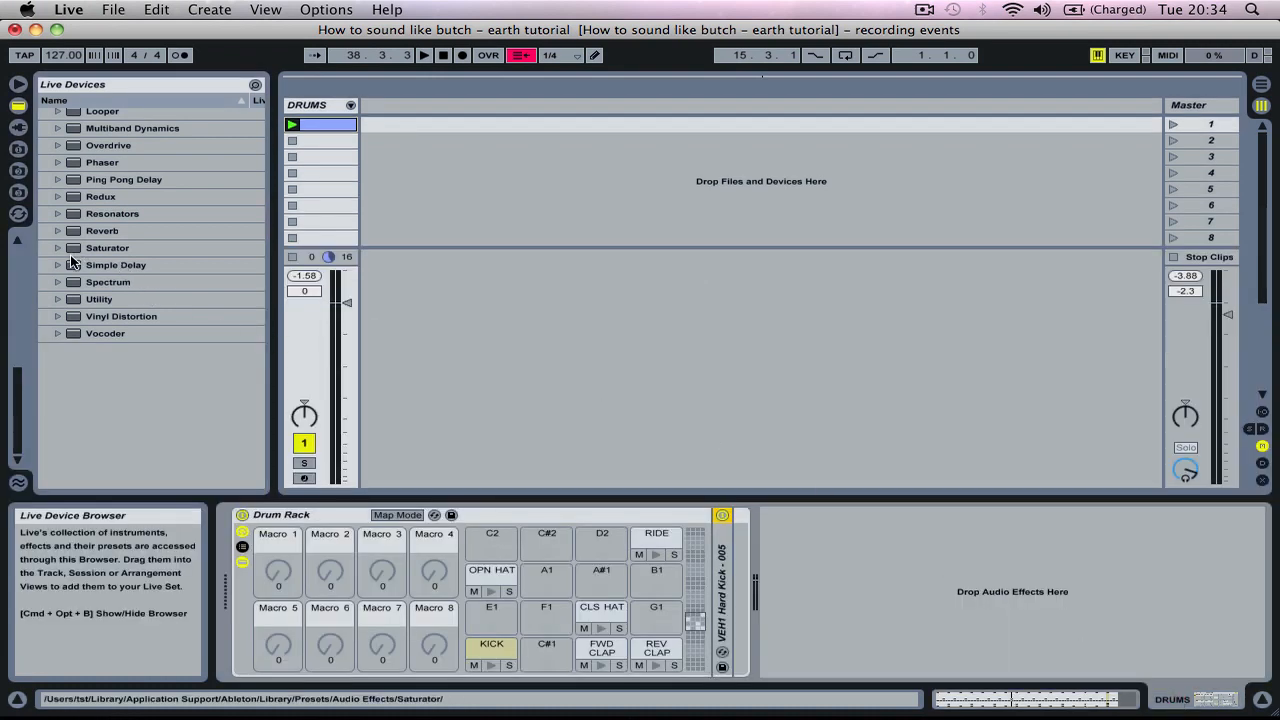
{"action": "left_click", "coordinate": [108, 282]}
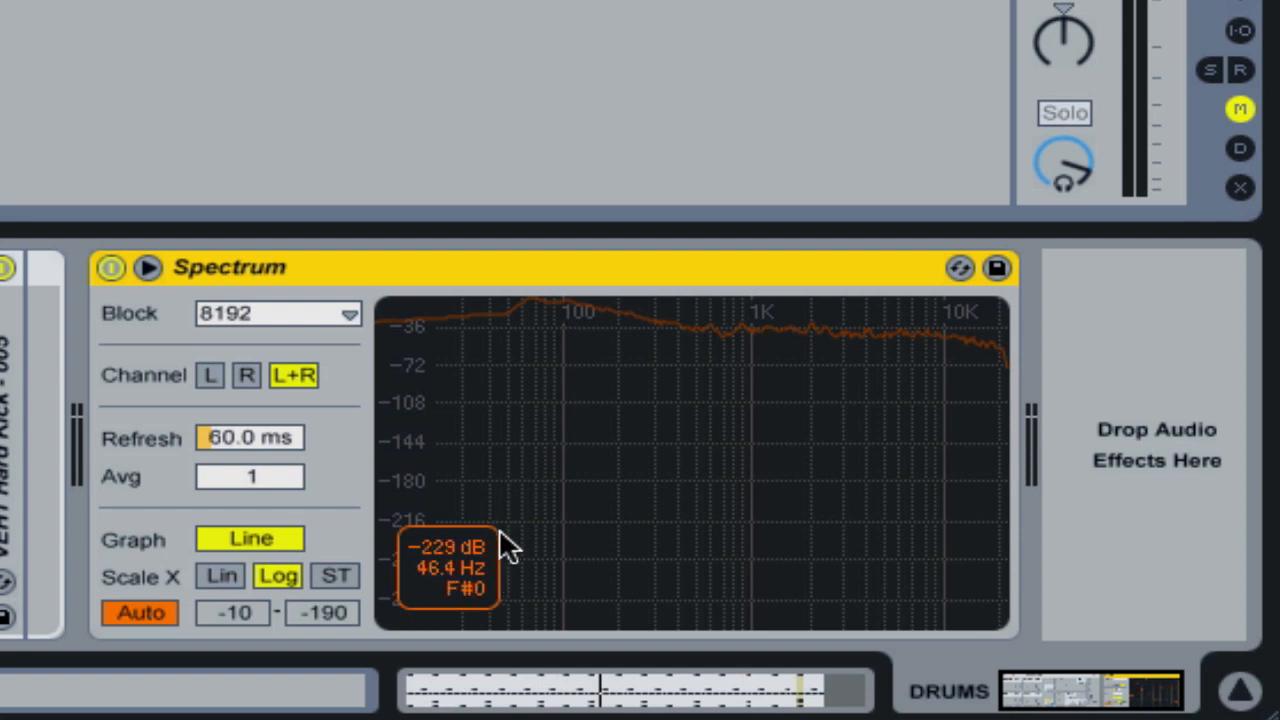
{"action": "mouse_move", "coordinate": [470, 544]}
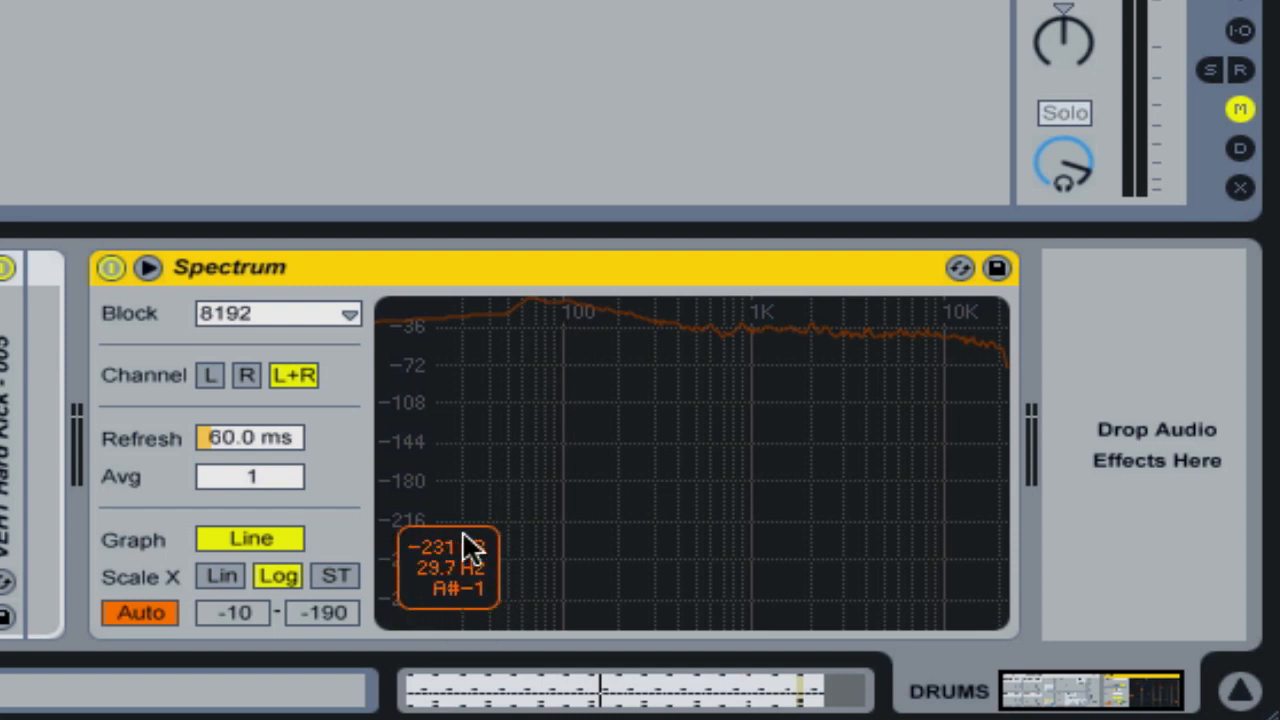
{"action": "mouse_move", "coordinate": [470, 604]}
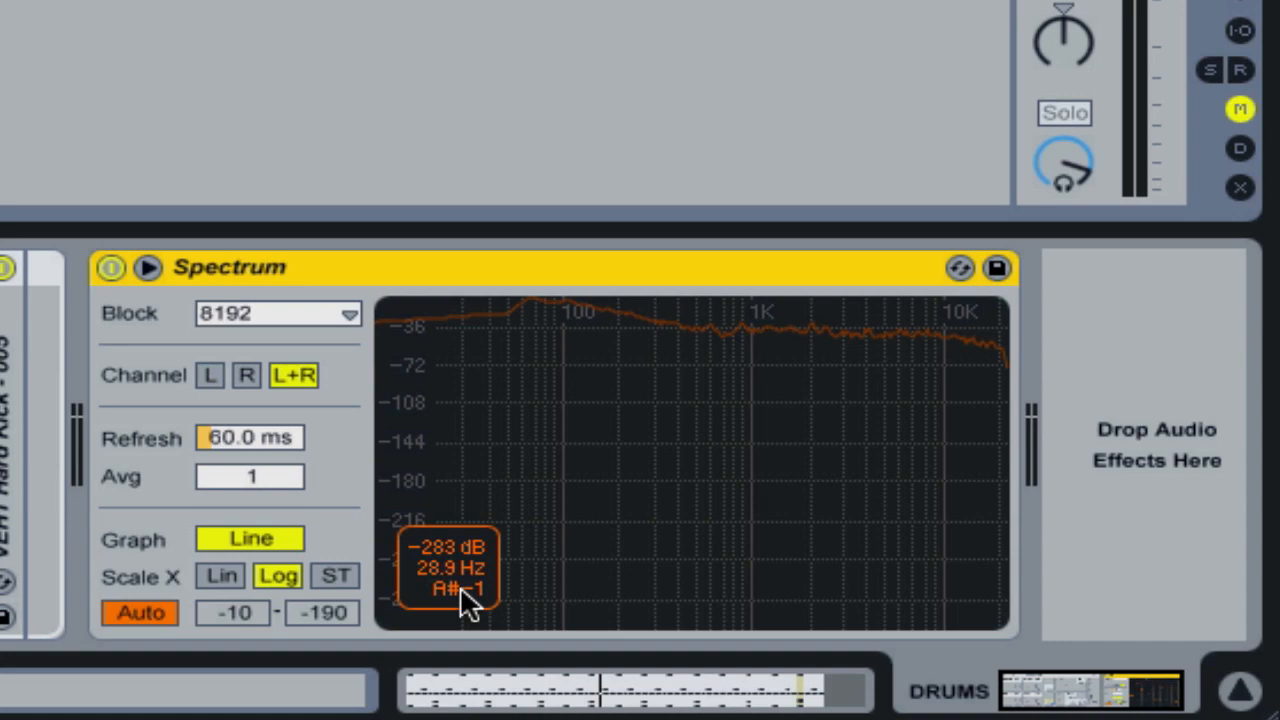
{"action": "mouse_move", "coordinate": [504, 370]}
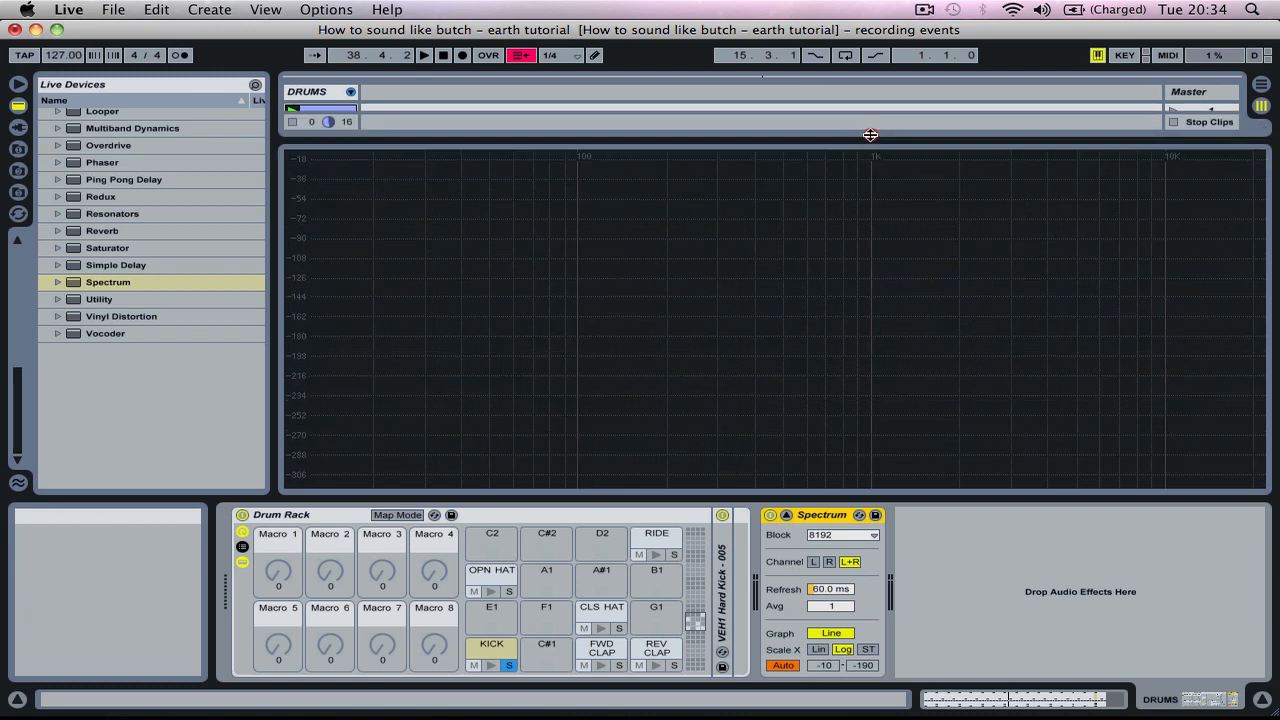
{"action": "mouse_move", "coordinate": [870, 144]}
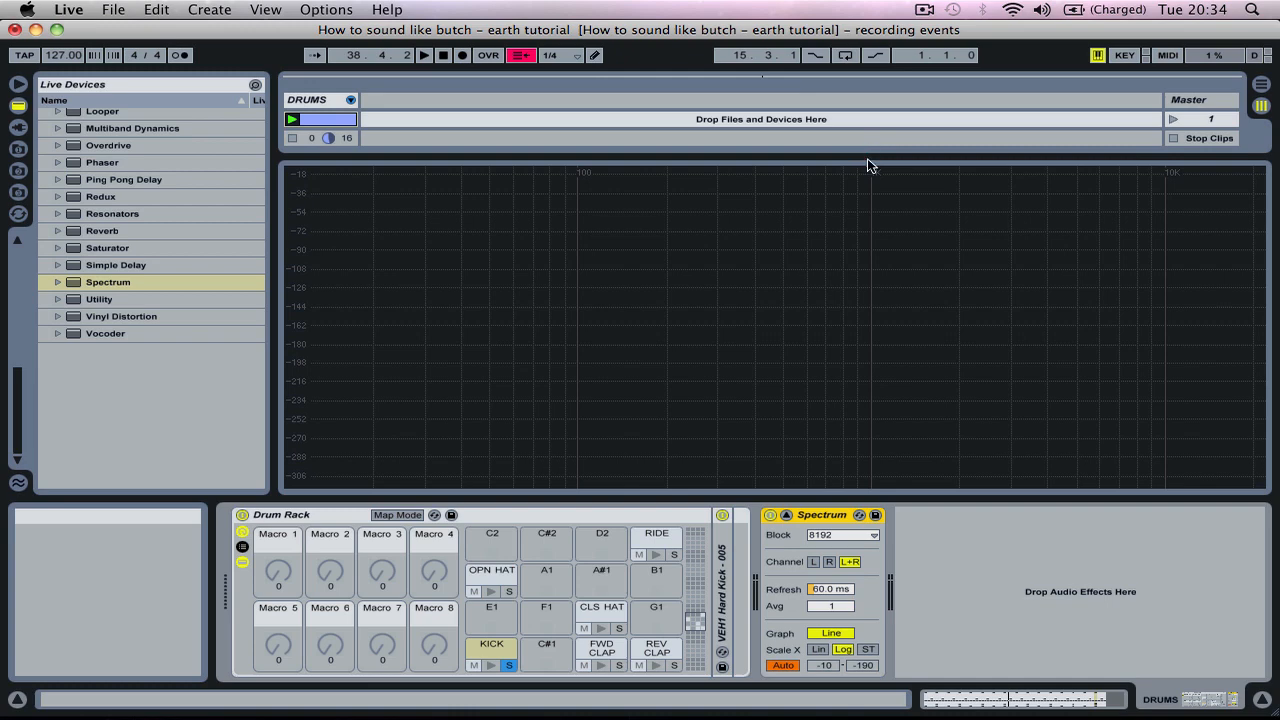
{"action": "mouse_move", "coordinate": [804, 322]}
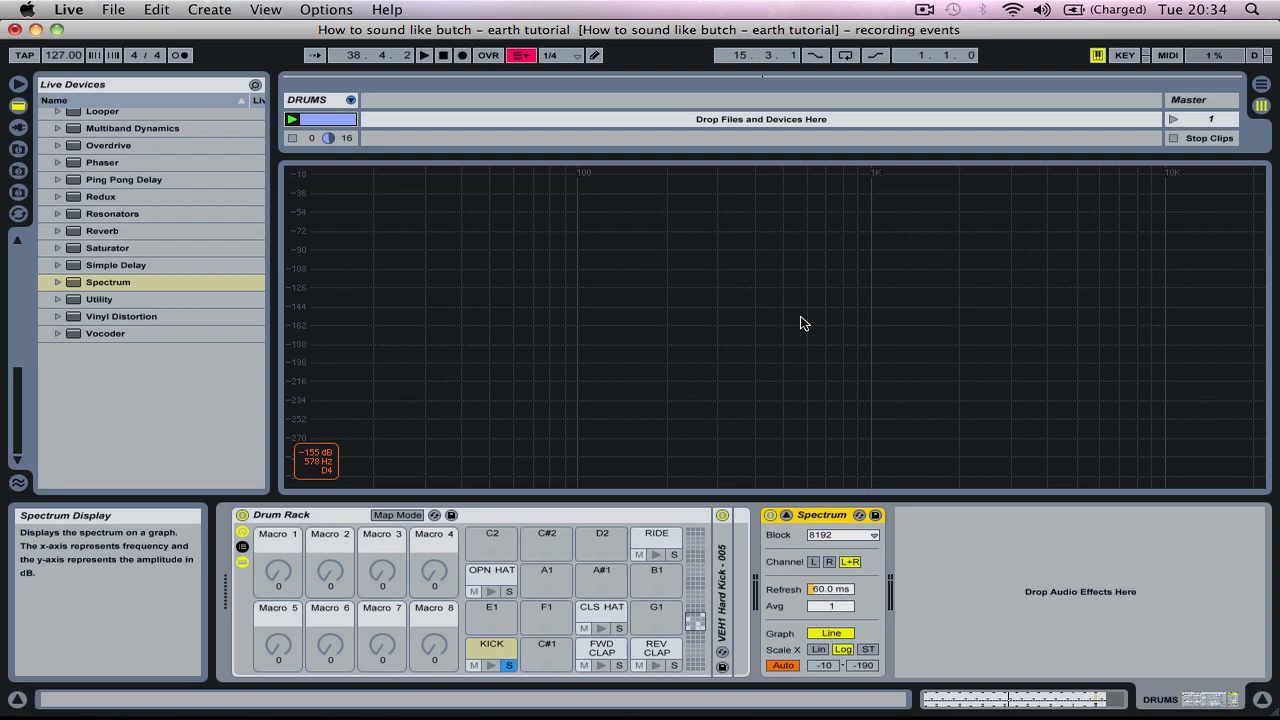
{"action": "left_click", "coordinate": [424, 56]}
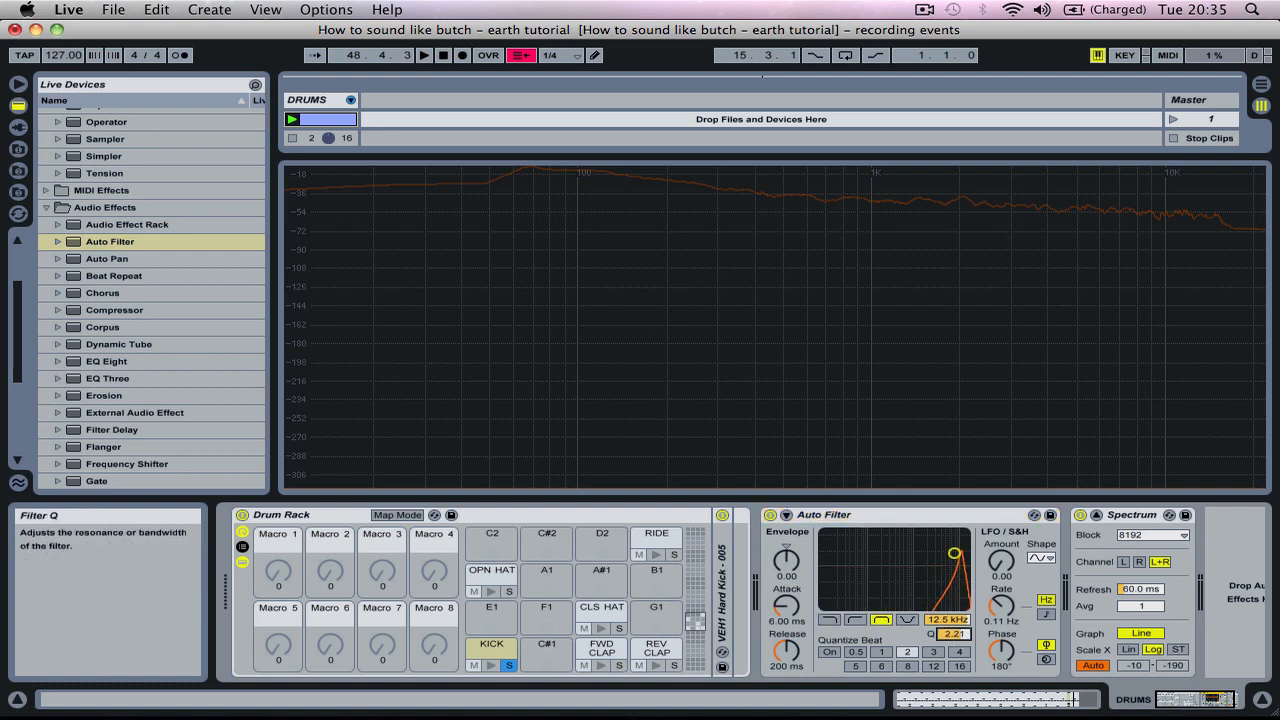
- Lower the drum Auto Filter cutoff to about 59 Hz and adjust the drum track volume
{"action": "left_click_drag", "start_coordinate": [952, 552], "coordinate": [848, 548]}
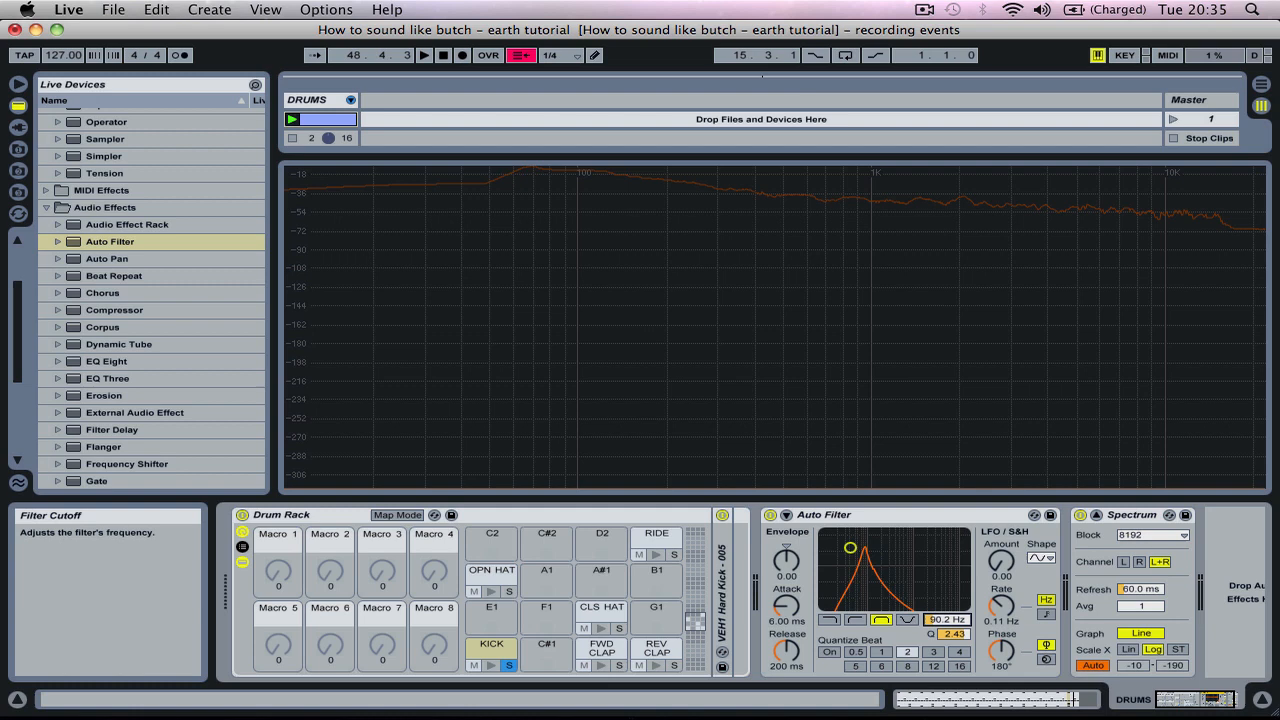
{"action": "mouse_move", "coordinate": [780, 344]}
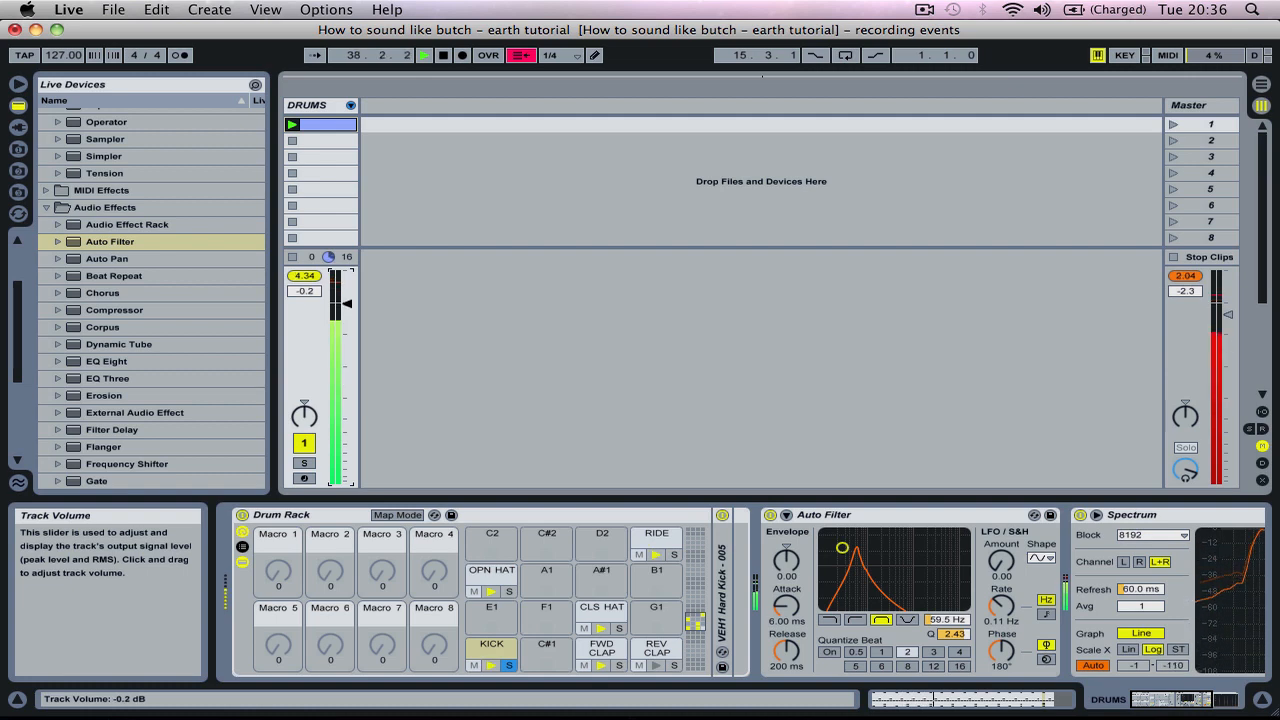
{"action": "left_click_drag", "start_coordinate": [348, 304], "coordinate": [348, 352]}
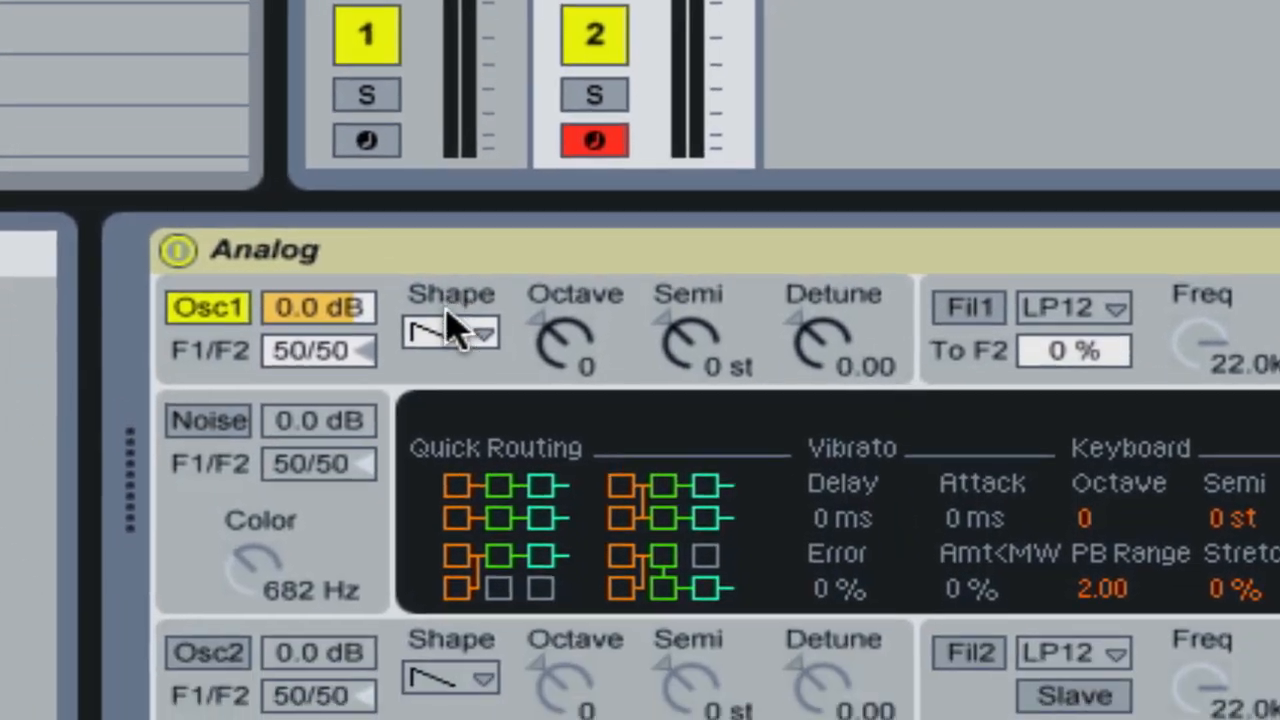
- Set Analog's Osc1 shape to a sine wave
{"action": "left_click", "coordinate": [452, 332]}
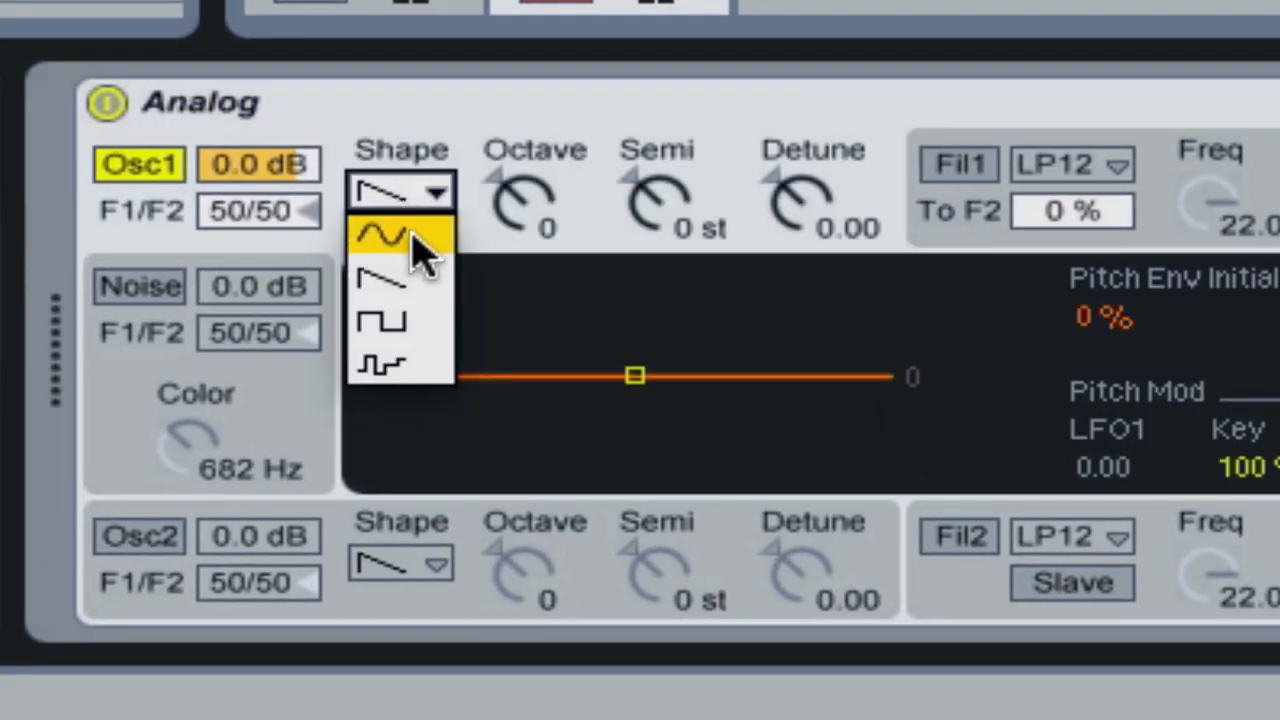
{"action": "left_click", "coordinate": [400, 236]}
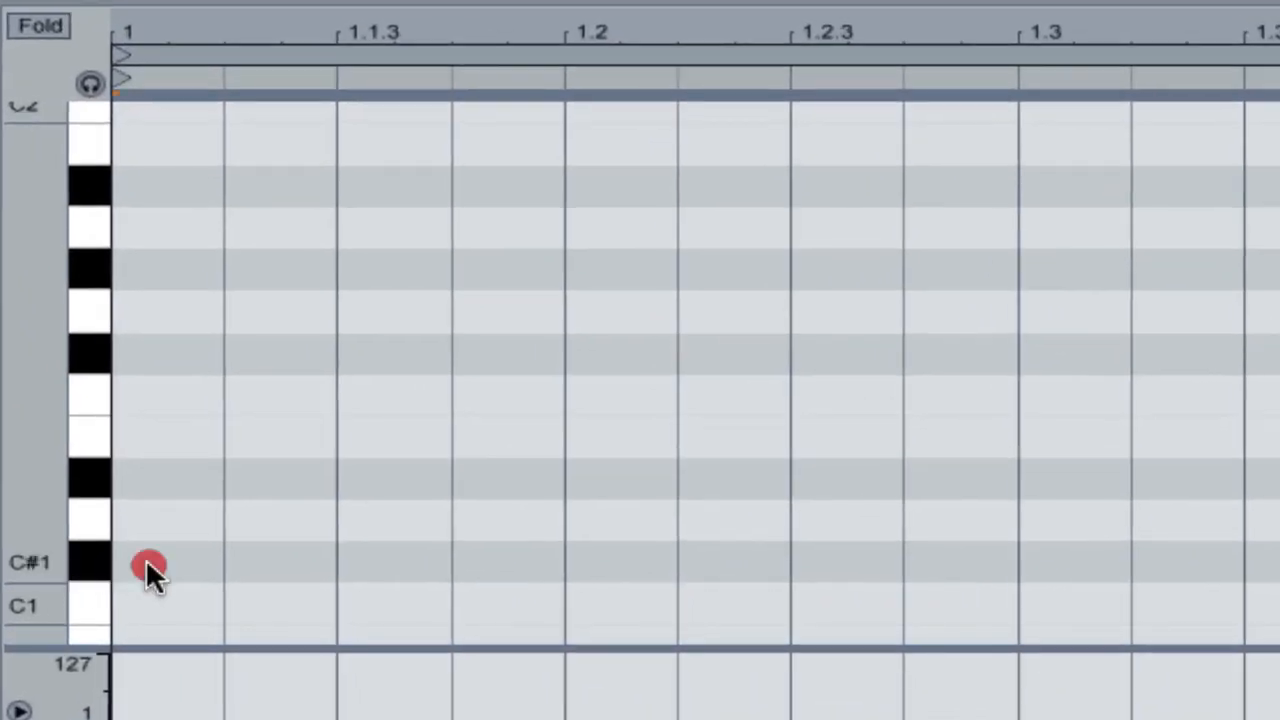
- Draw a C#1 note at the clip start and lengthen it to fill the first bar
{"action": "left_click", "coordinate": [150, 564]}
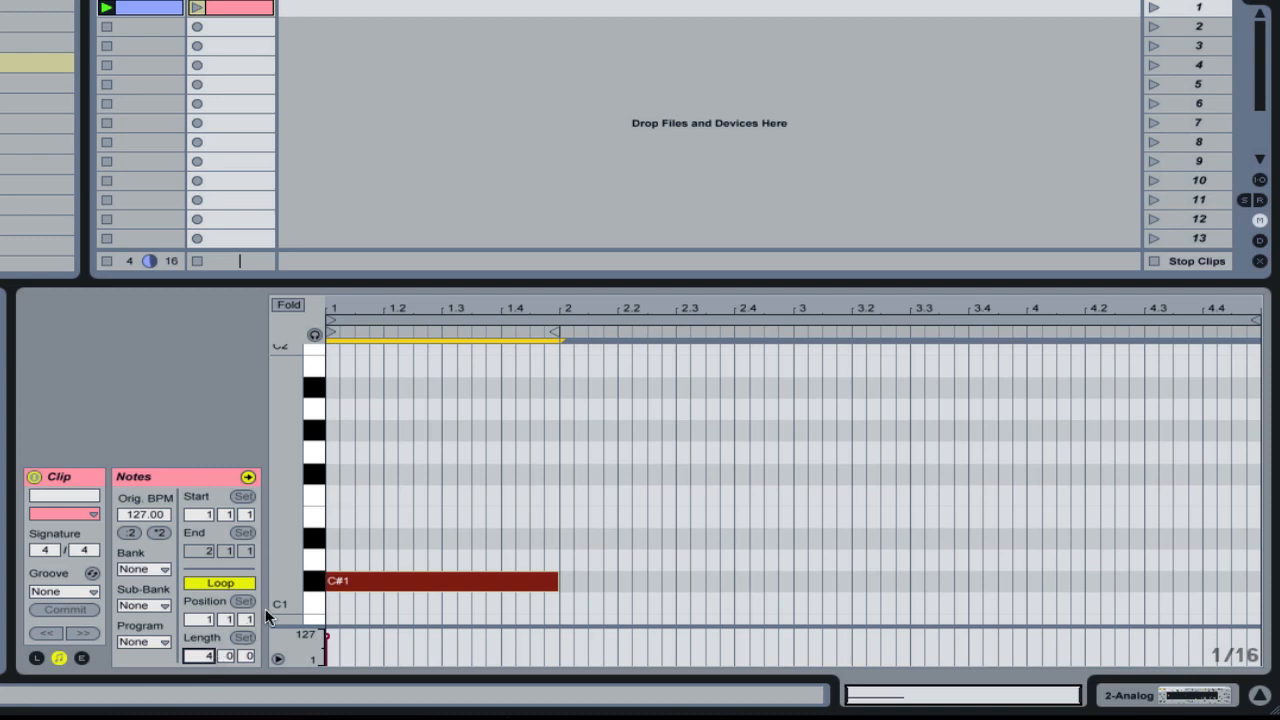
{"action": "left_click_drag", "start_coordinate": [556, 582], "coordinate": [920, 582]}
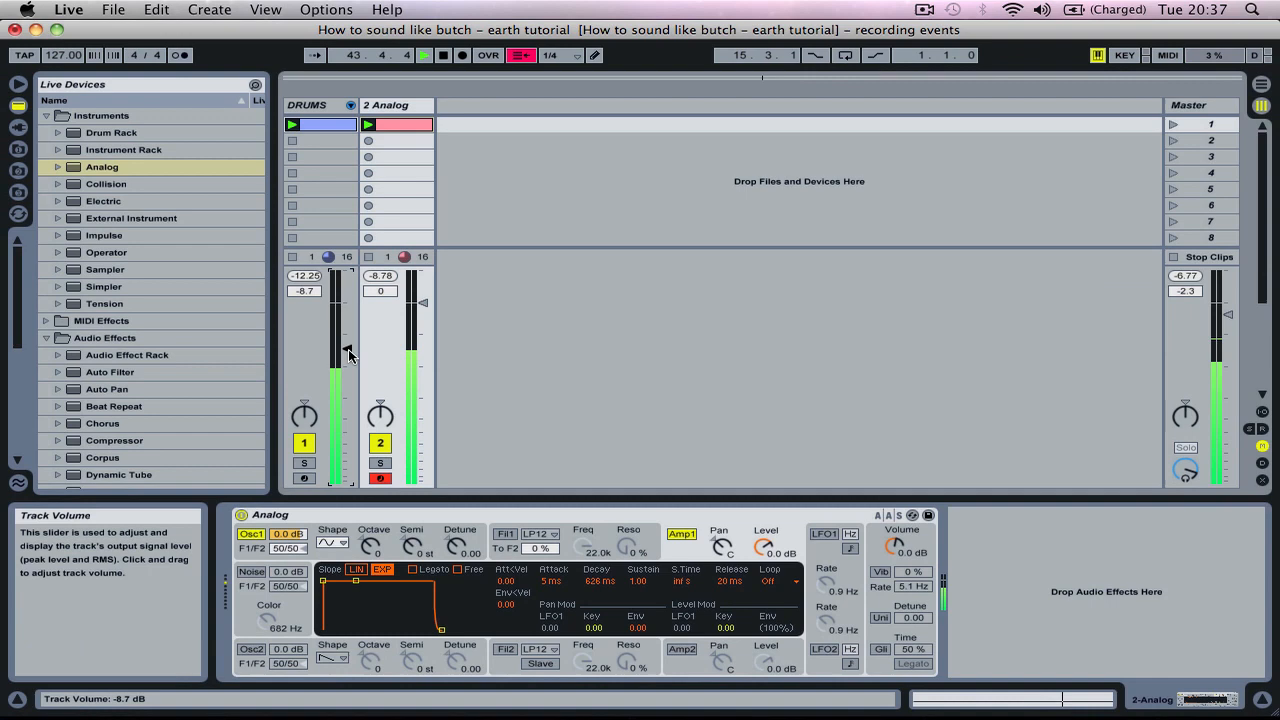
{"action": "mouse_move", "coordinate": [204, 376]}
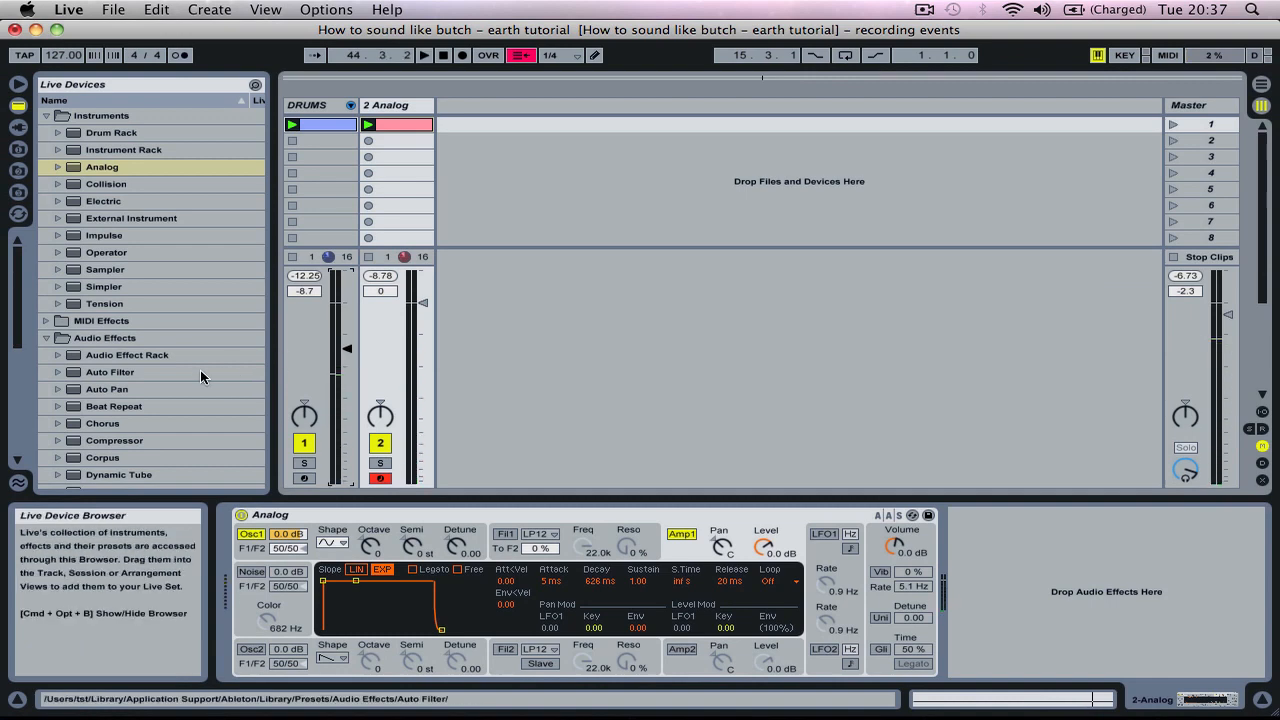
- Stop the DRUMS clip so the Analog C#1 clip plays alone
{"action": "scroll", "scroll_direction": "down", "scroll_amount": 3}
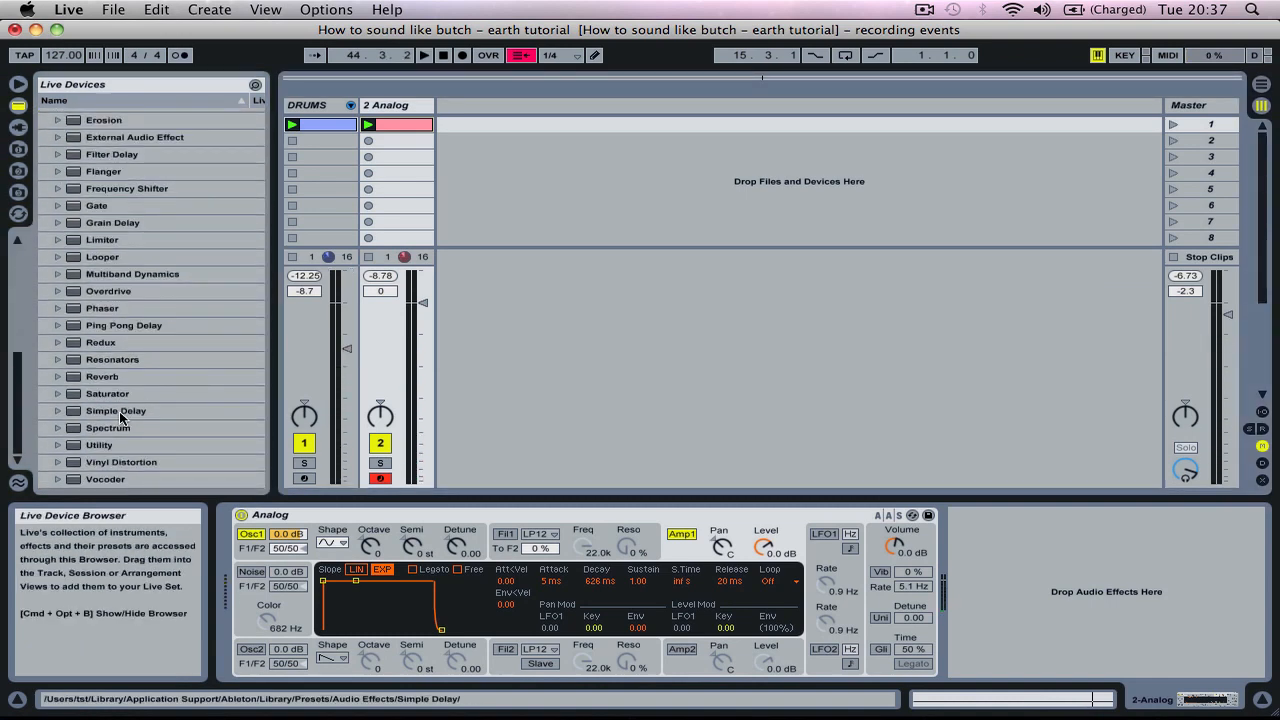
{"action": "left_click", "coordinate": [108, 428]}
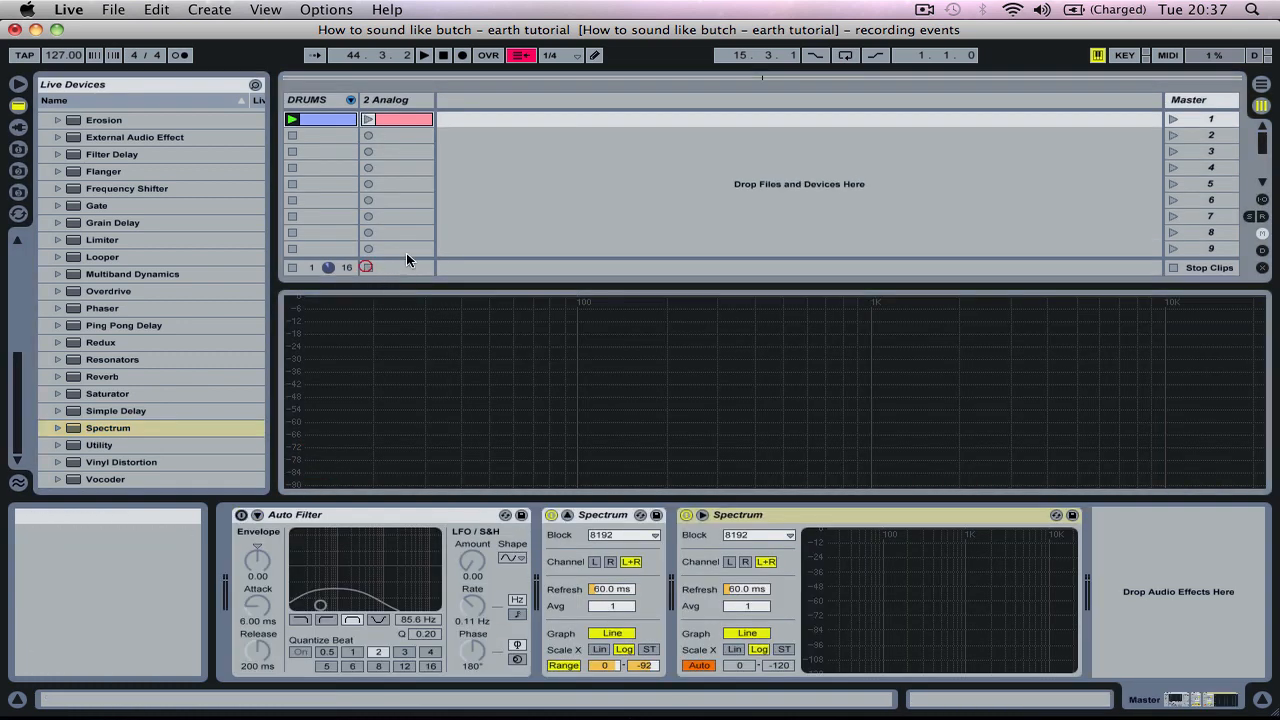
{"action": "left_click", "coordinate": [424, 56]}
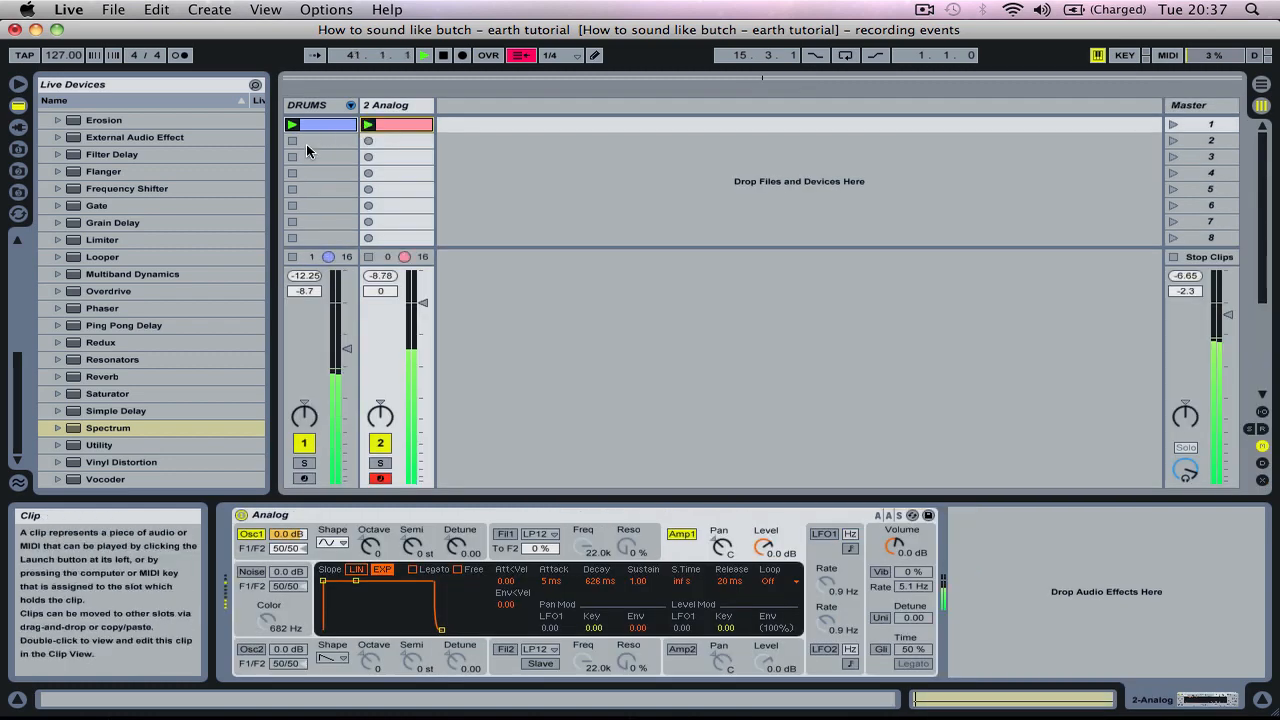
{"action": "left_click", "coordinate": [292, 124]}
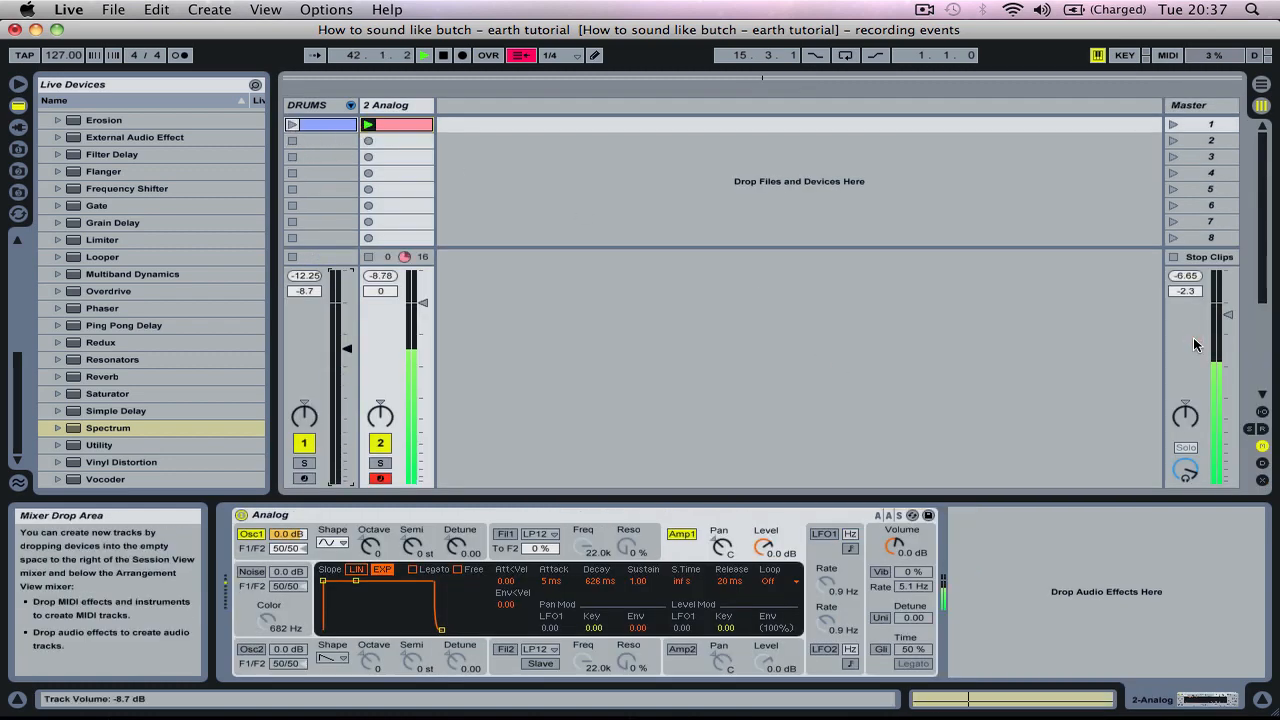
{"action": "left_click", "coordinate": [1188, 100]}
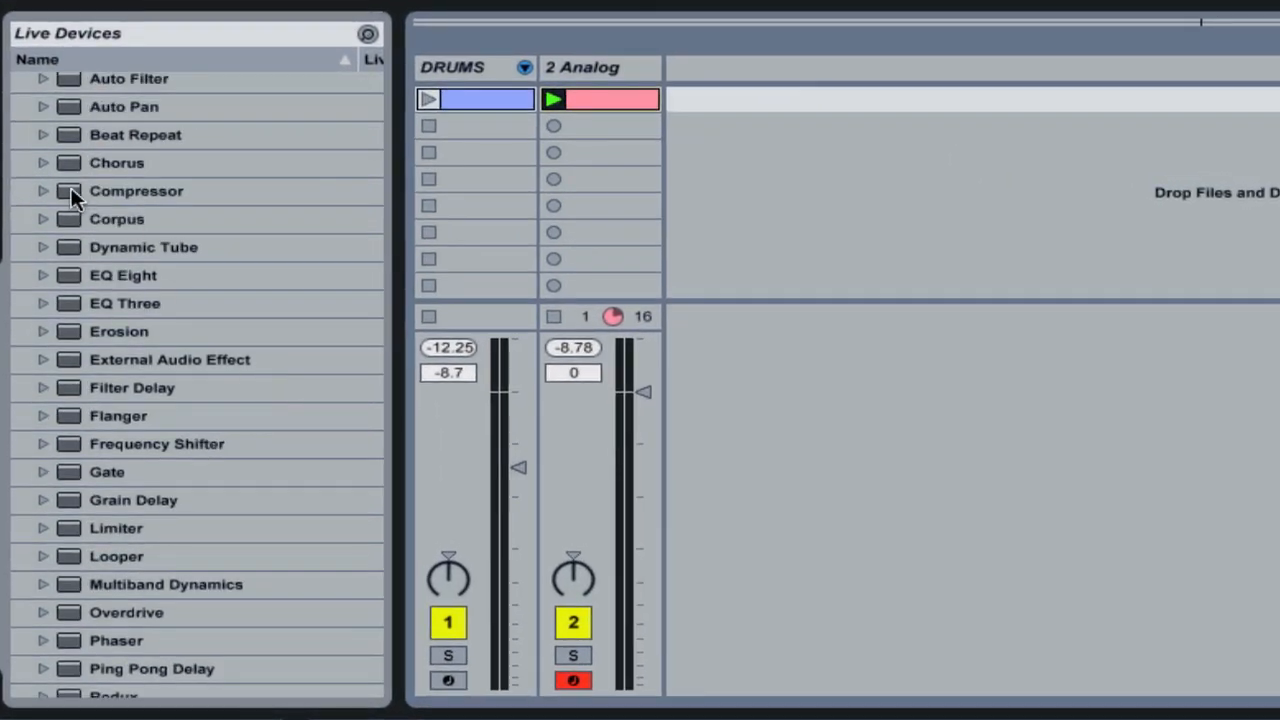
- Add a Compressor after Analog on the bass track and reveal its sidechain section
{"action": "left_click", "coordinate": [136, 192]}
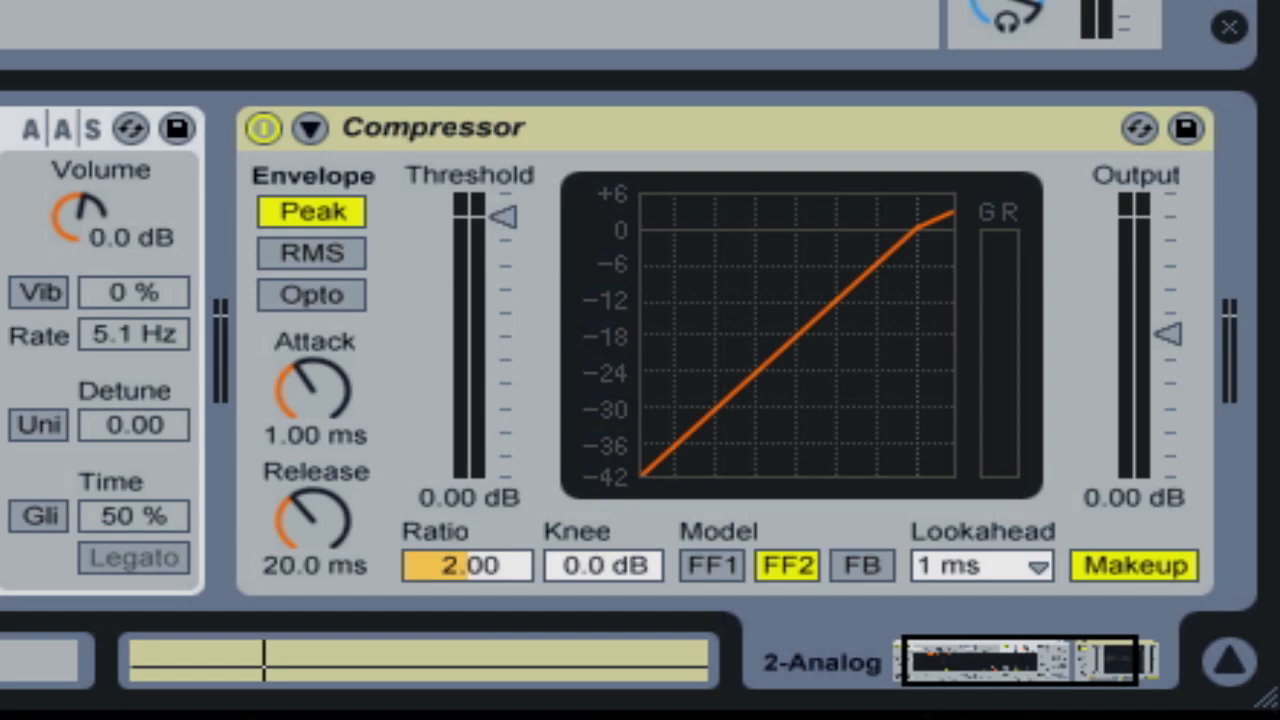
{"action": "mouse_move", "coordinate": [330, 88]}
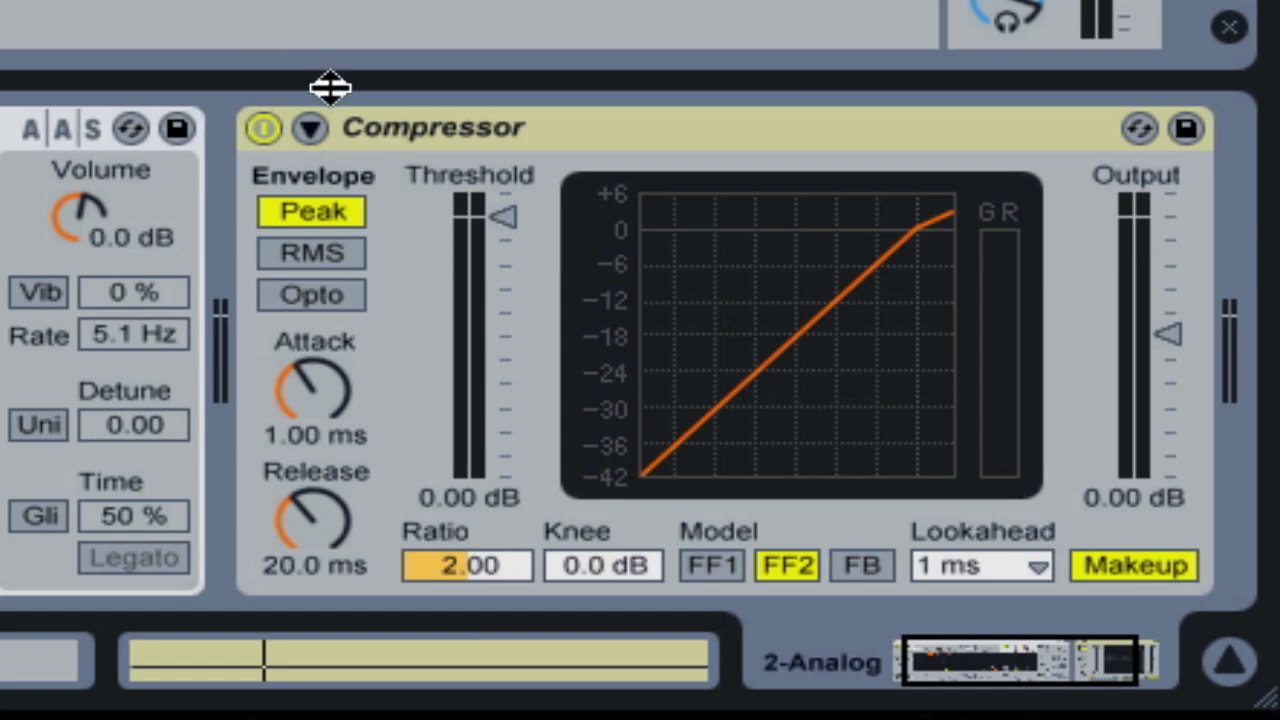
{"action": "left_click", "coordinate": [308, 128]}
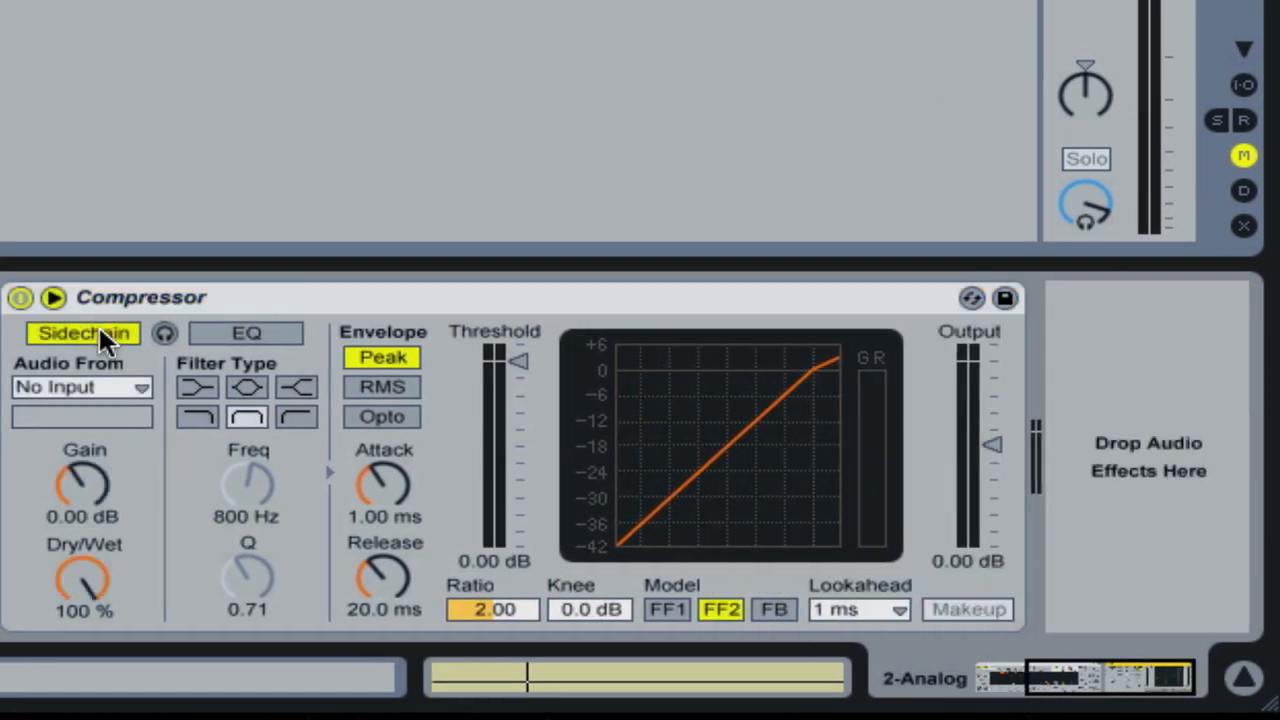
{"action": "mouse_move", "coordinate": [124, 398]}
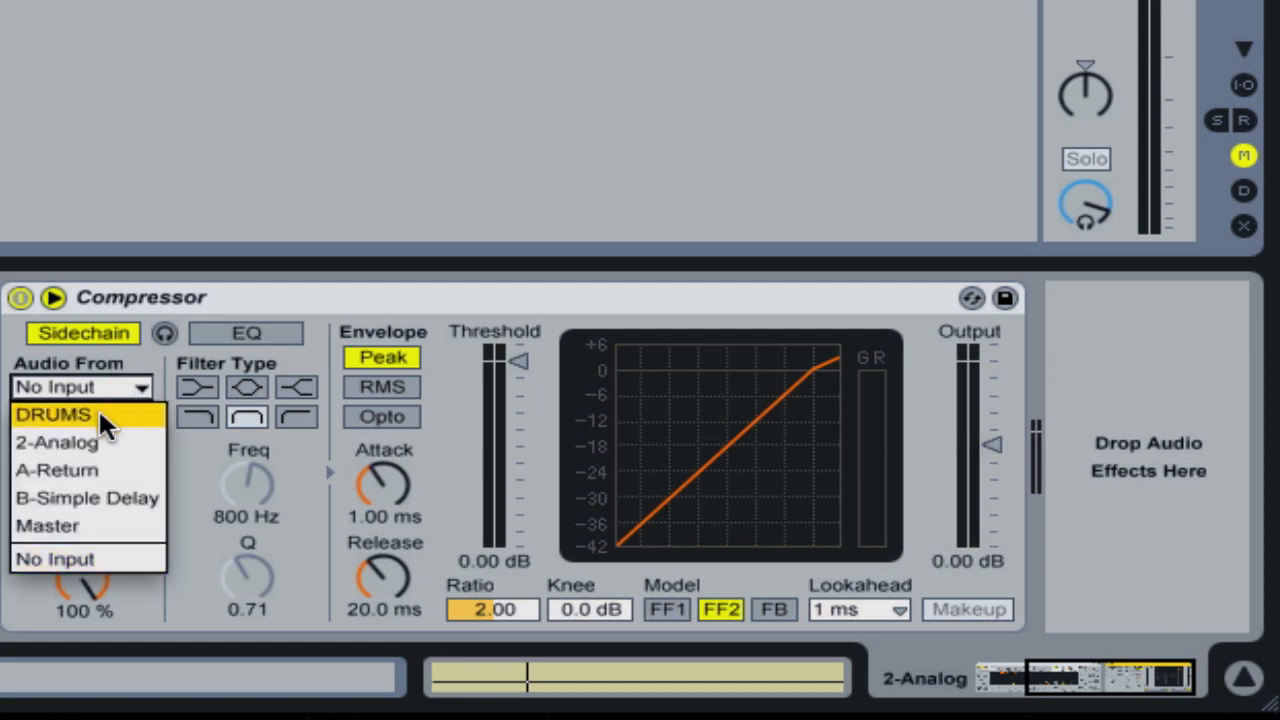
- Sidechain the Compressor from DRUMS, Drum Rack | KICK | Pre FX, and show the KICK chain
{"action": "left_click", "coordinate": [54, 414]}
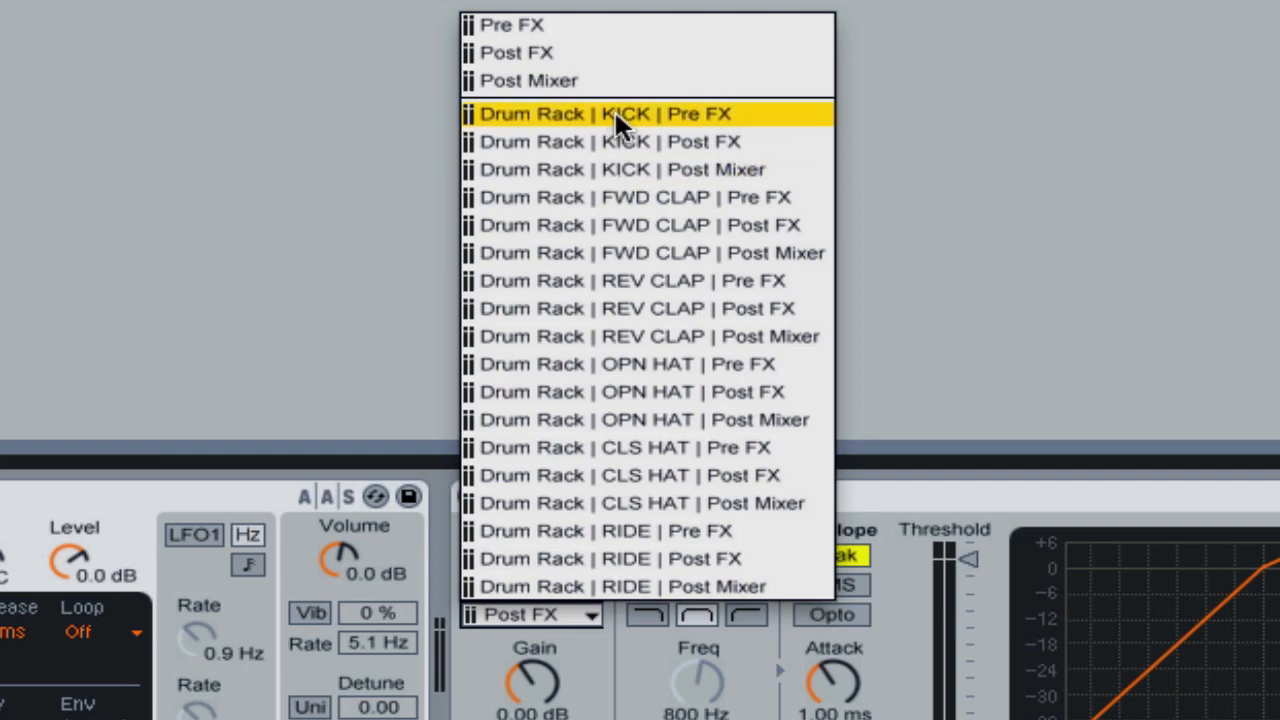
{"action": "left_click", "coordinate": [604, 112]}
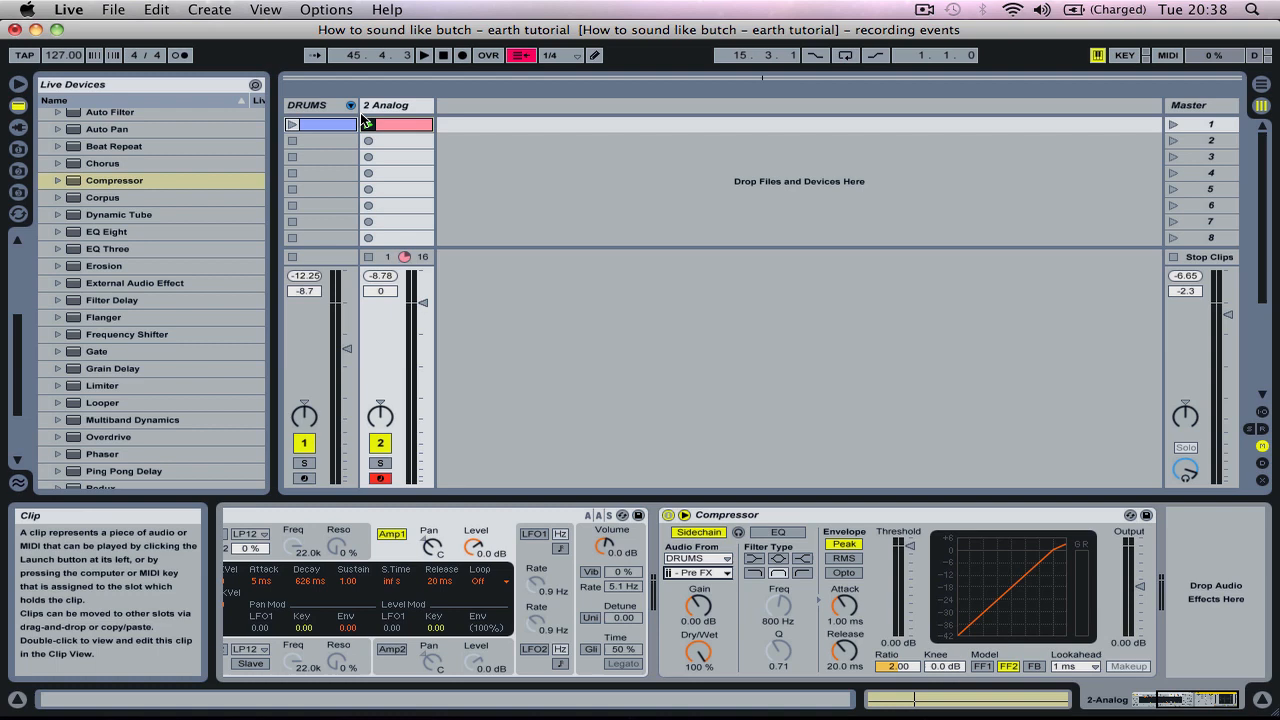
{"action": "left_click", "coordinate": [350, 104]}
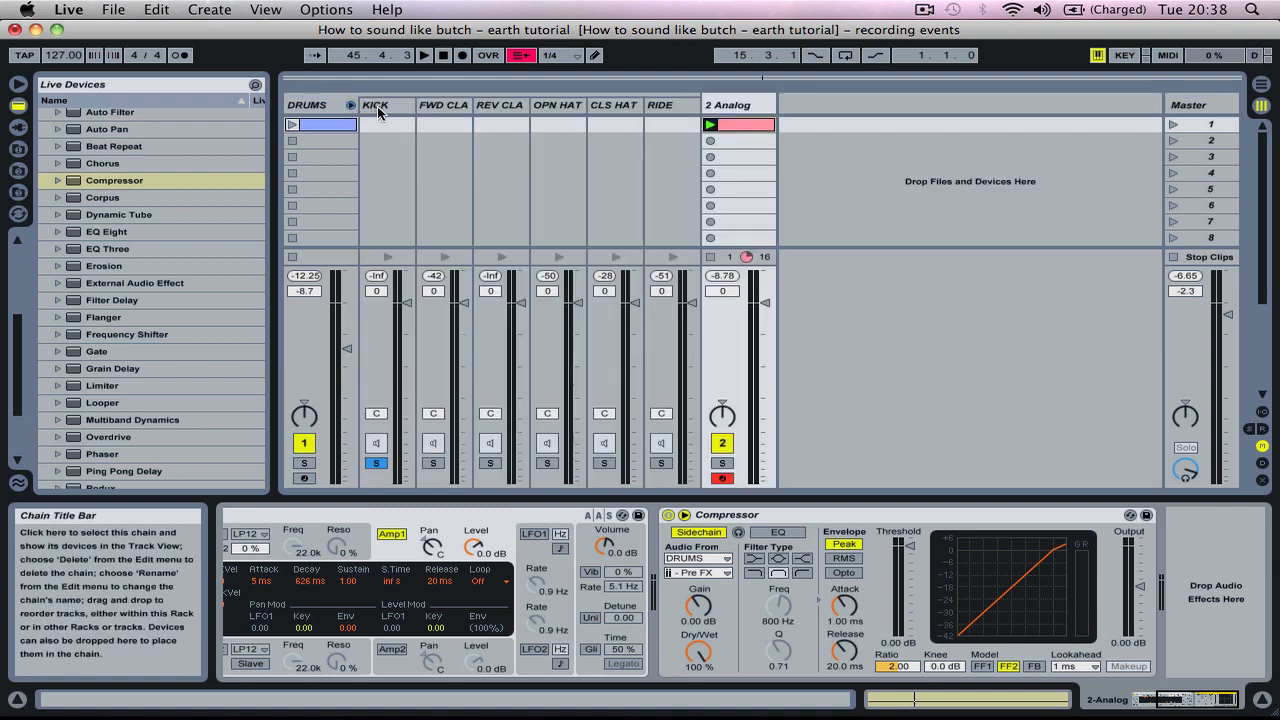
{"action": "left_click", "coordinate": [376, 104]}
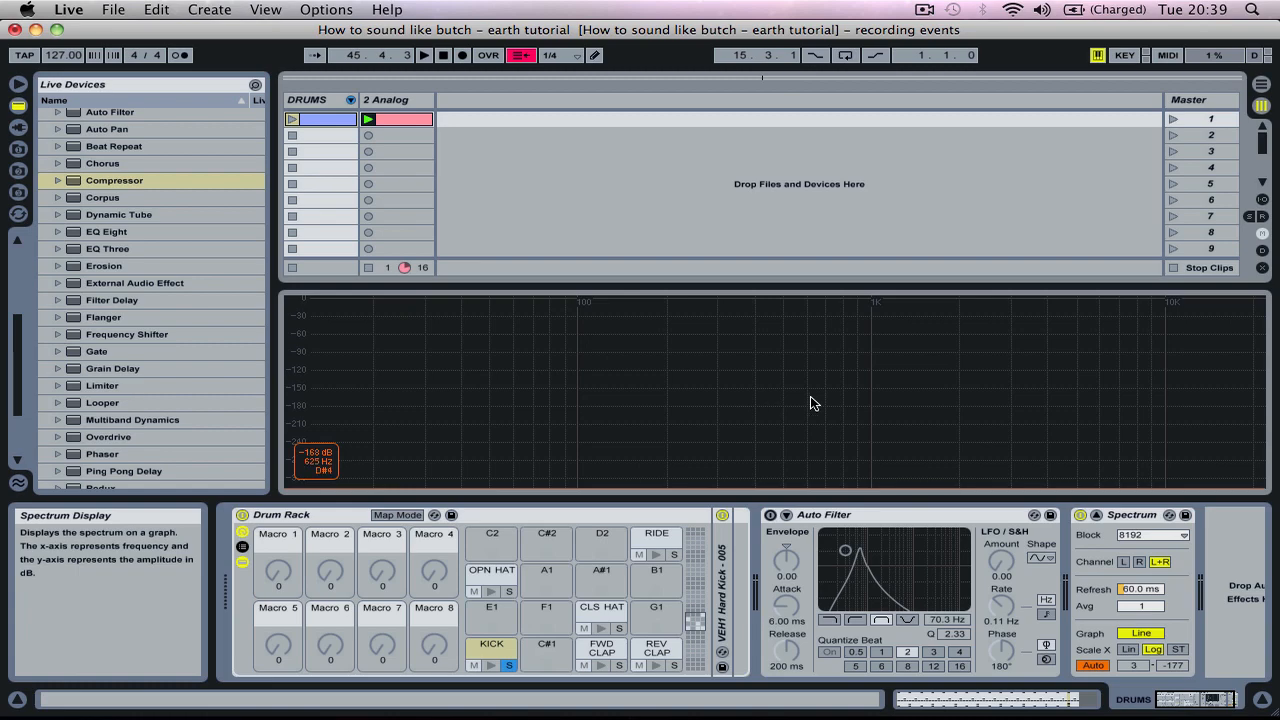
- Switch the Compressor's envelope detection to Peak instead of RMS
{"action": "left_click", "coordinate": [388, 104]}
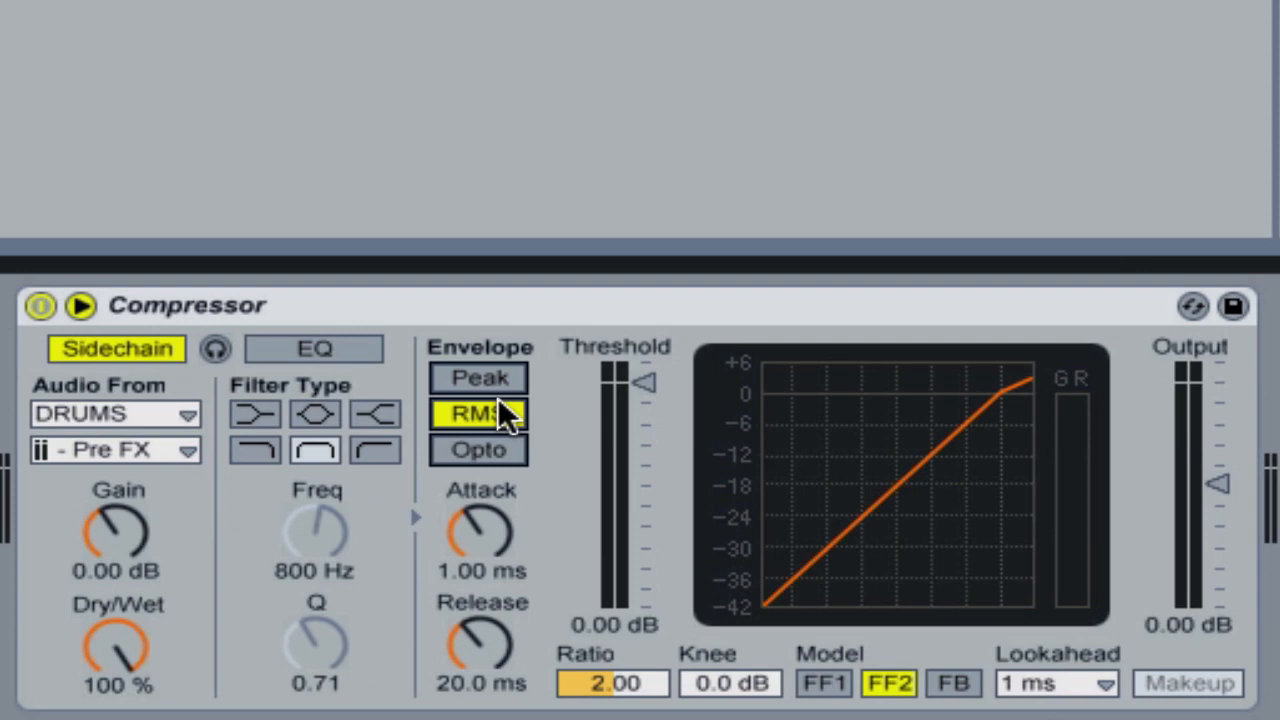
{"action": "left_click", "coordinate": [478, 378]}
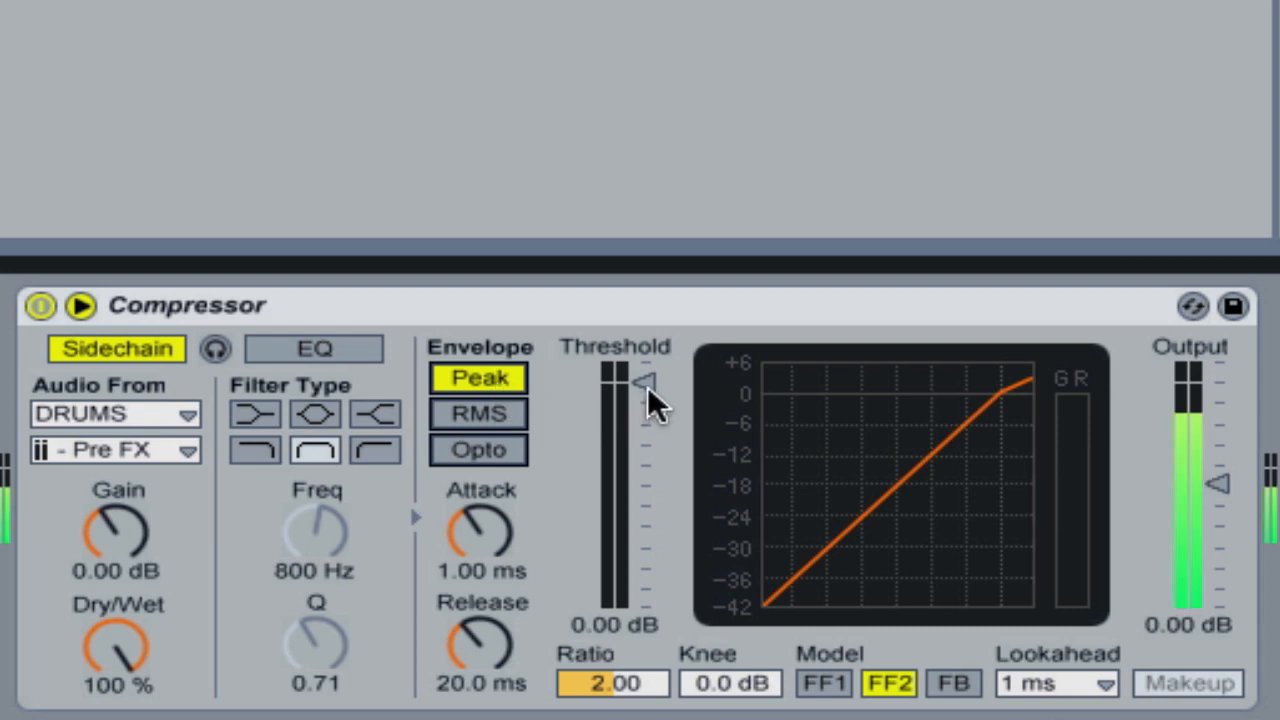
- Set the Compressor threshold near -53.5 dB, model FF1 and ratio 4.00
{"action": "left_click_drag", "start_coordinate": [644, 390], "coordinate": [644, 560]}
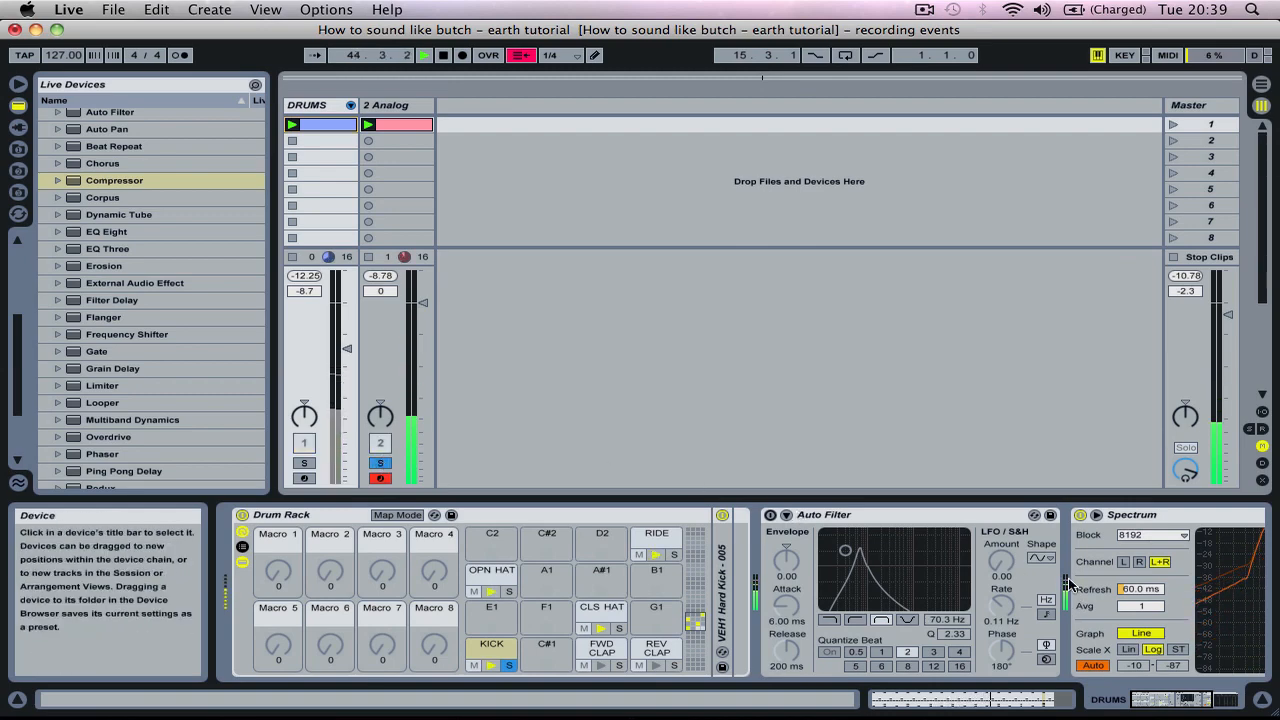
{"action": "left_click", "coordinate": [390, 104]}
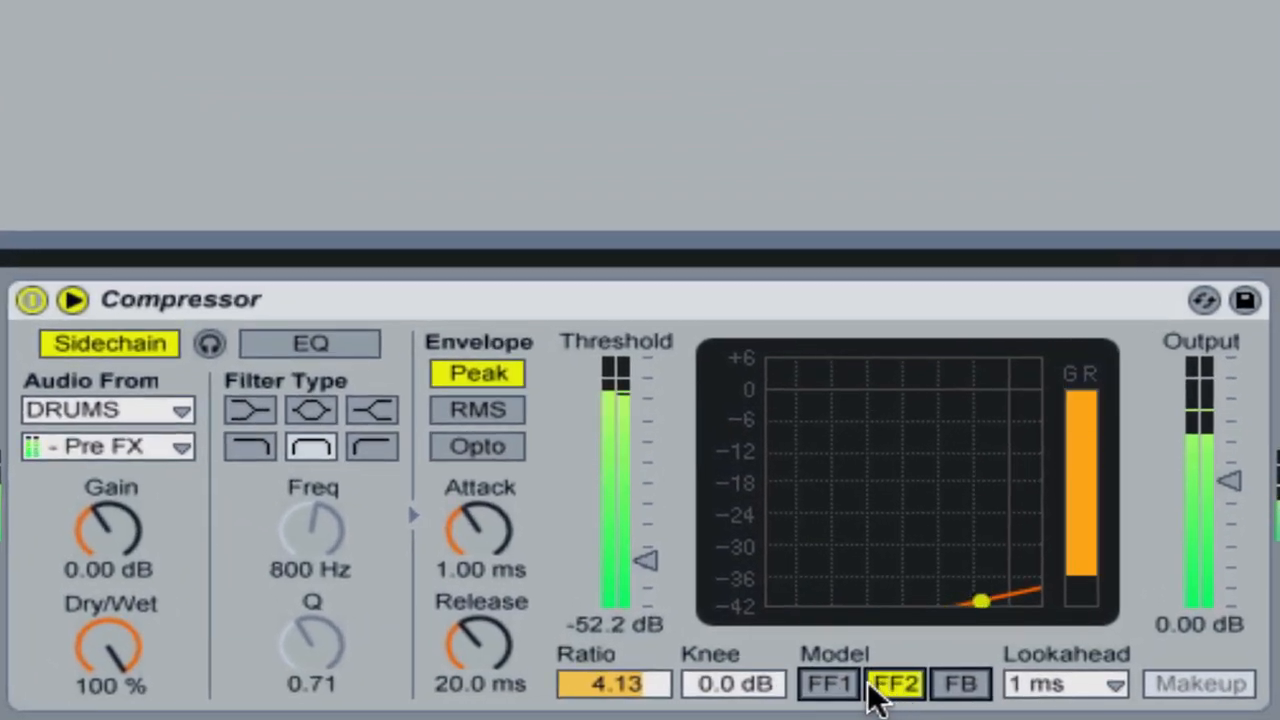
{"action": "left_click", "coordinate": [828, 684]}
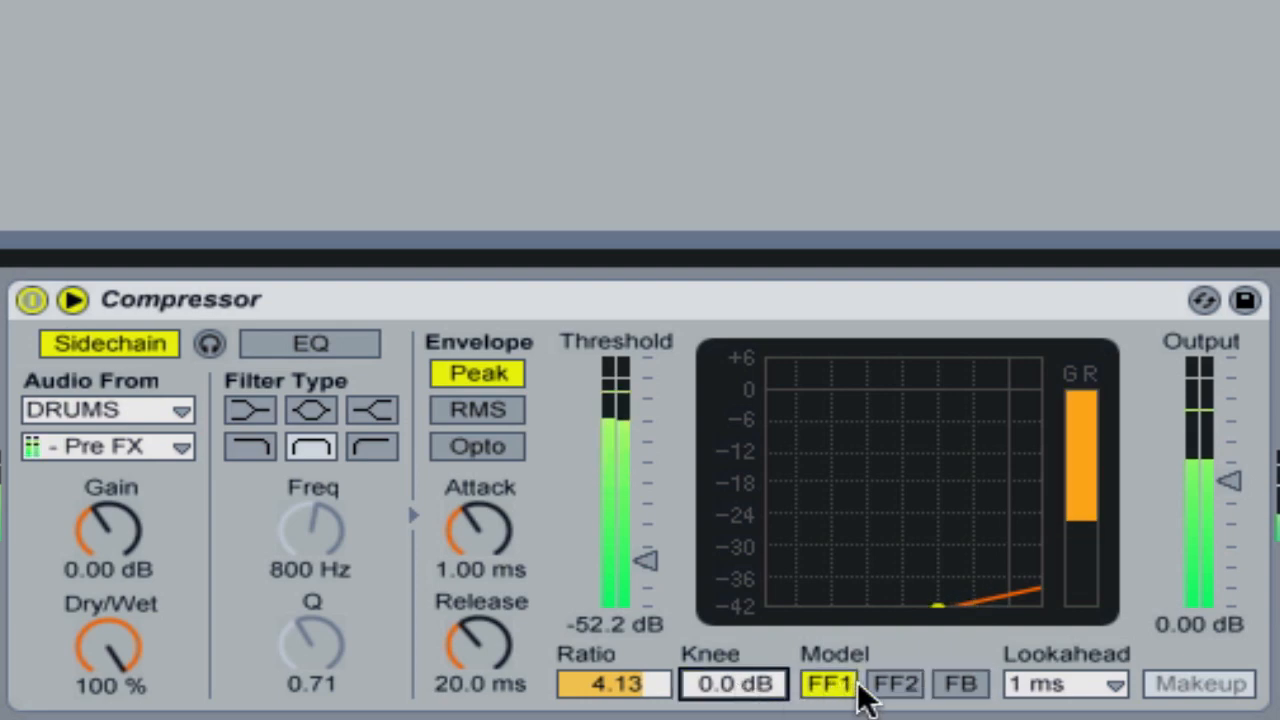
{"action": "left_click", "coordinate": [892, 684]}
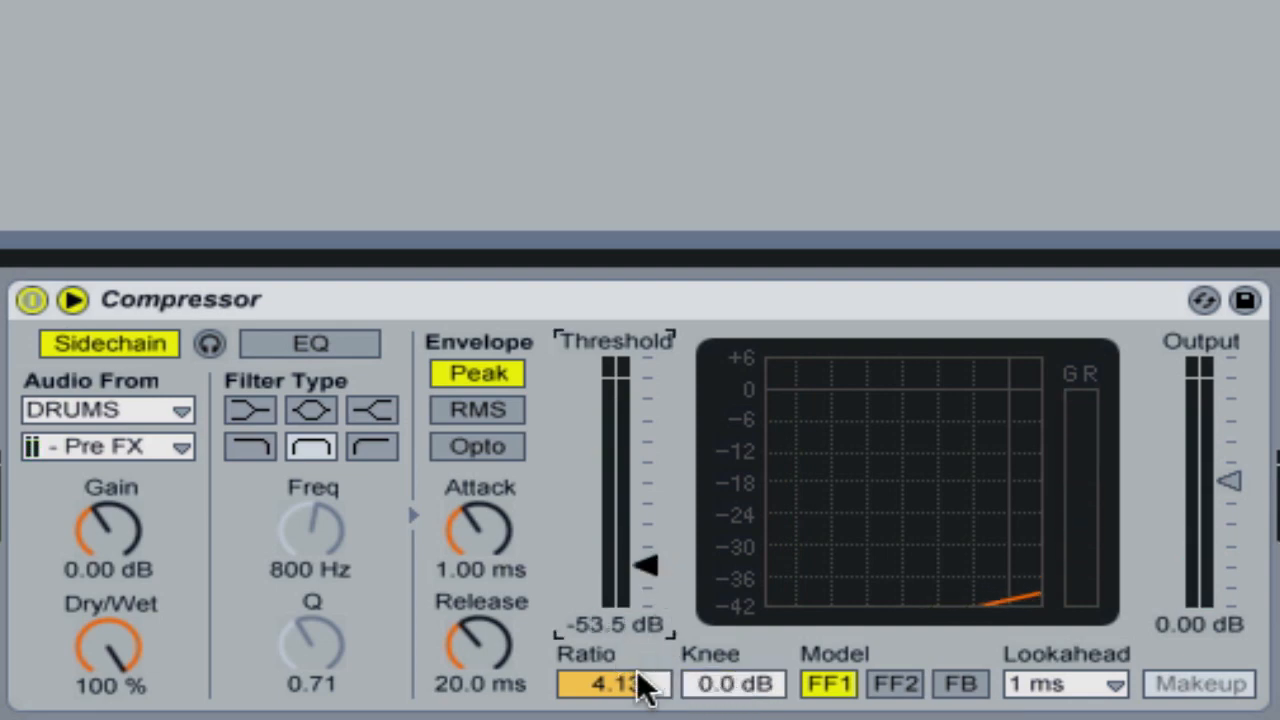
{"action": "left_click_drag", "start_coordinate": [616, 684], "coordinate": [616, 696]}
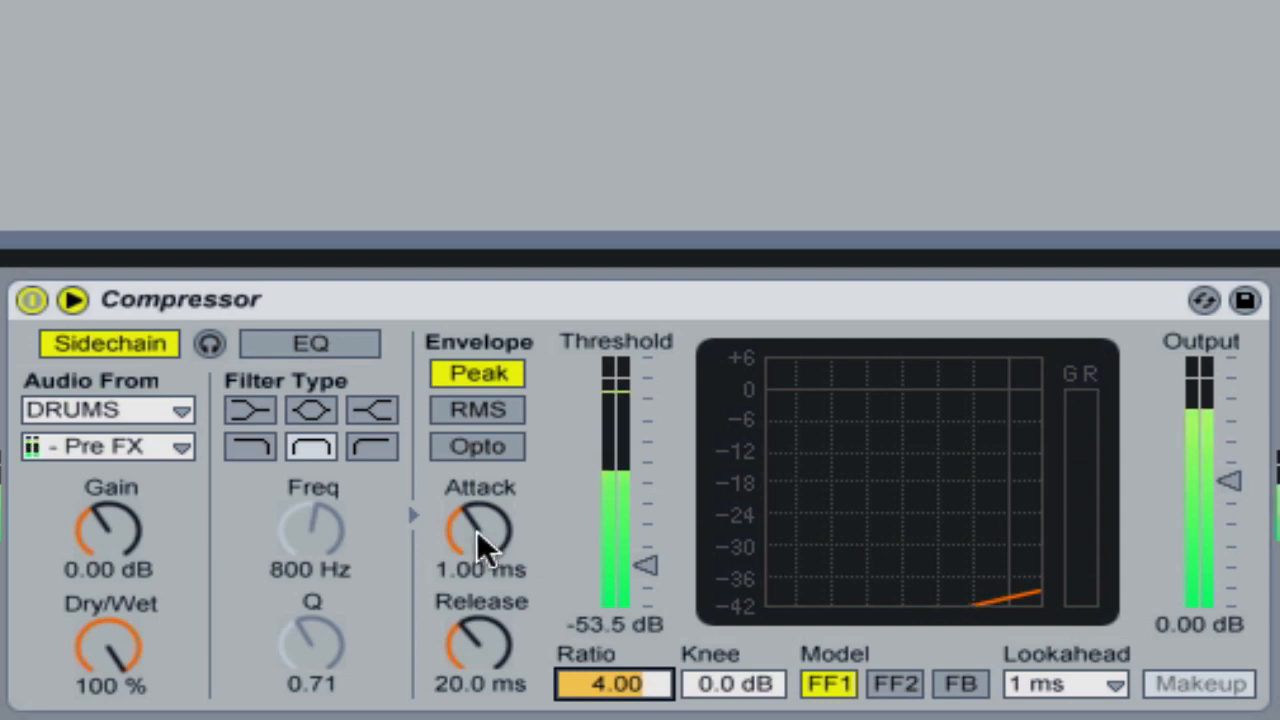
- Dial the Compressor to about 2.9 ms attack and about 10 ms release
{"action": "left_click_drag", "start_coordinate": [480, 530], "coordinate": [490, 490]}
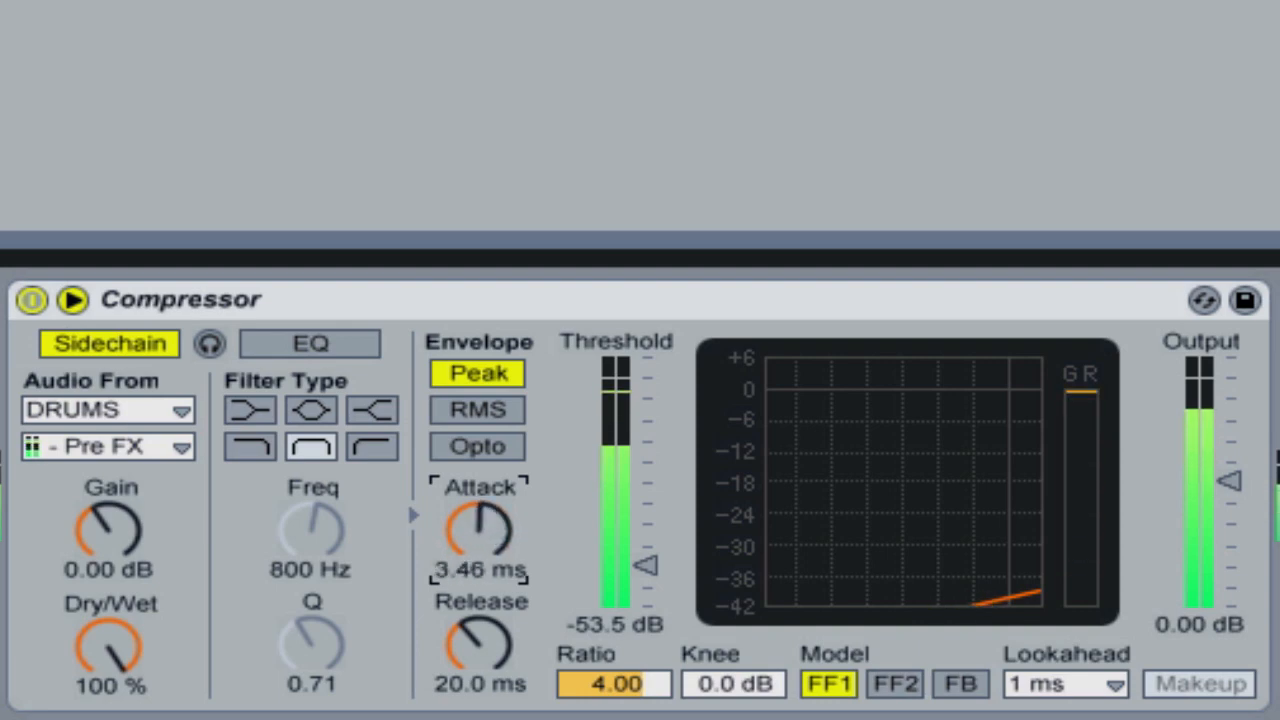
{"action": "left_click_drag", "start_coordinate": [478, 524], "coordinate": [478, 560]}
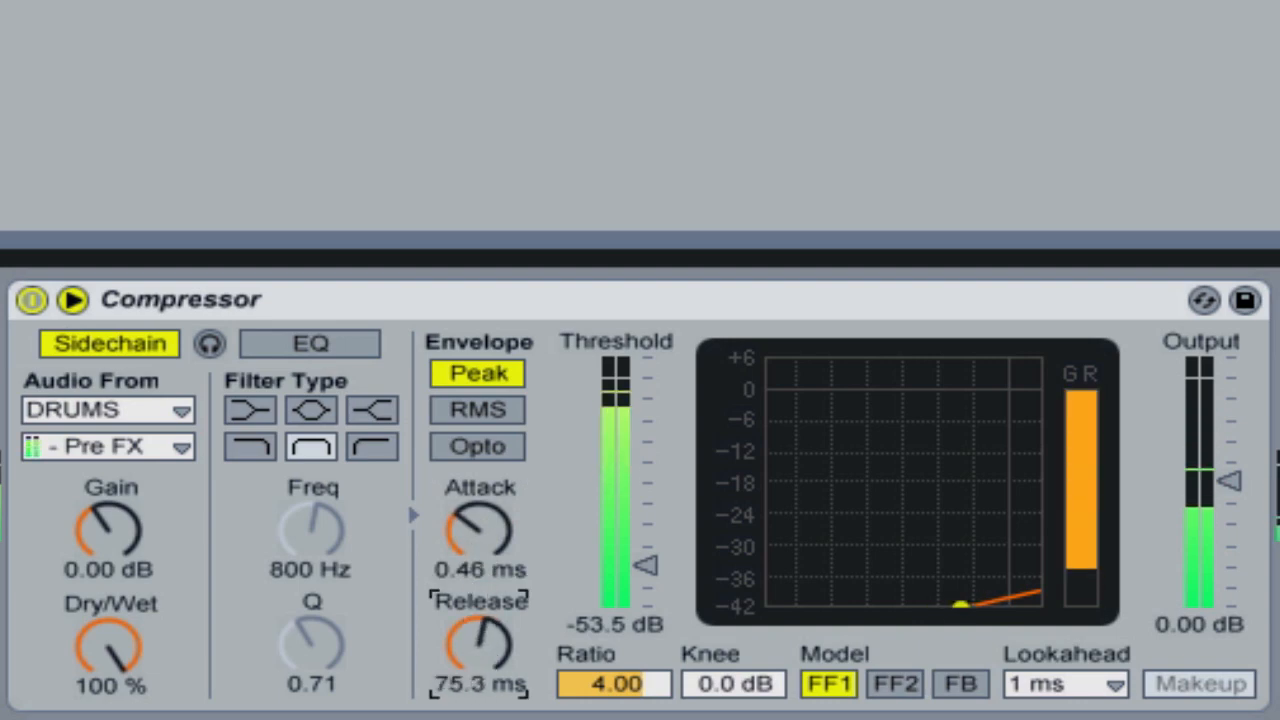
{"action": "left_click_drag", "start_coordinate": [478, 640], "coordinate": [478, 600]}
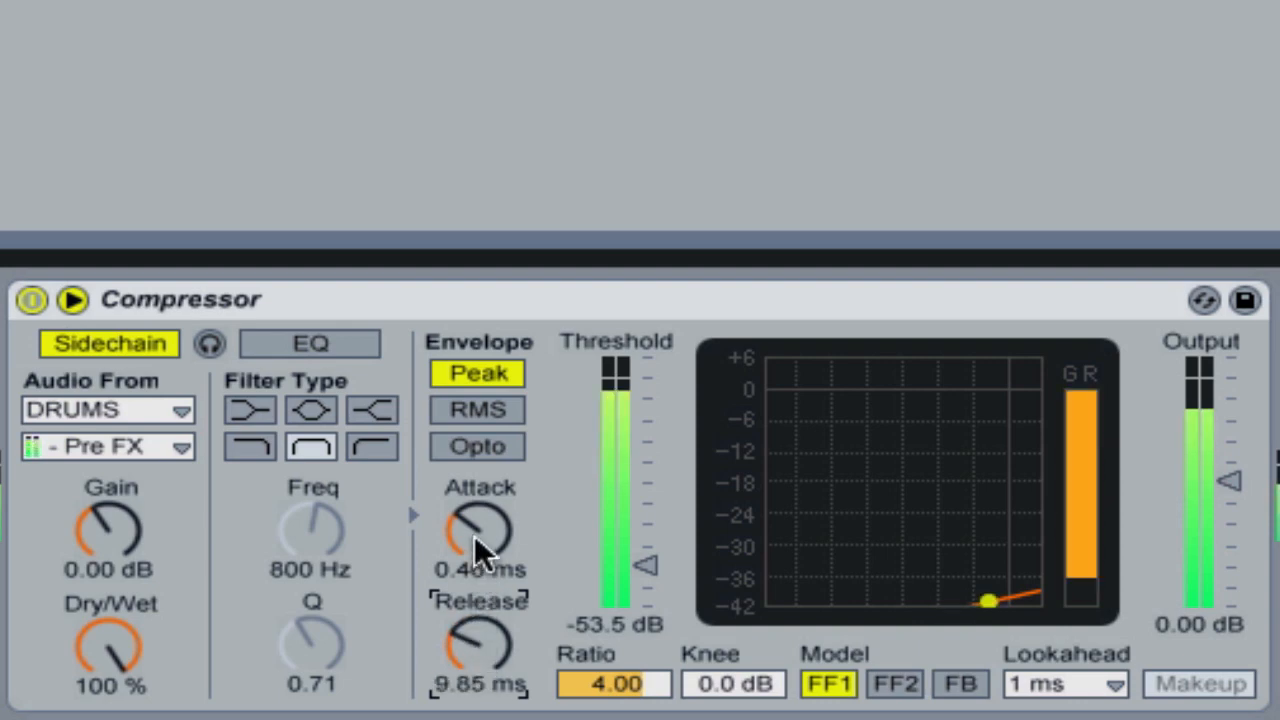
{"action": "left_click_drag", "start_coordinate": [478, 530], "coordinate": [478, 560]}
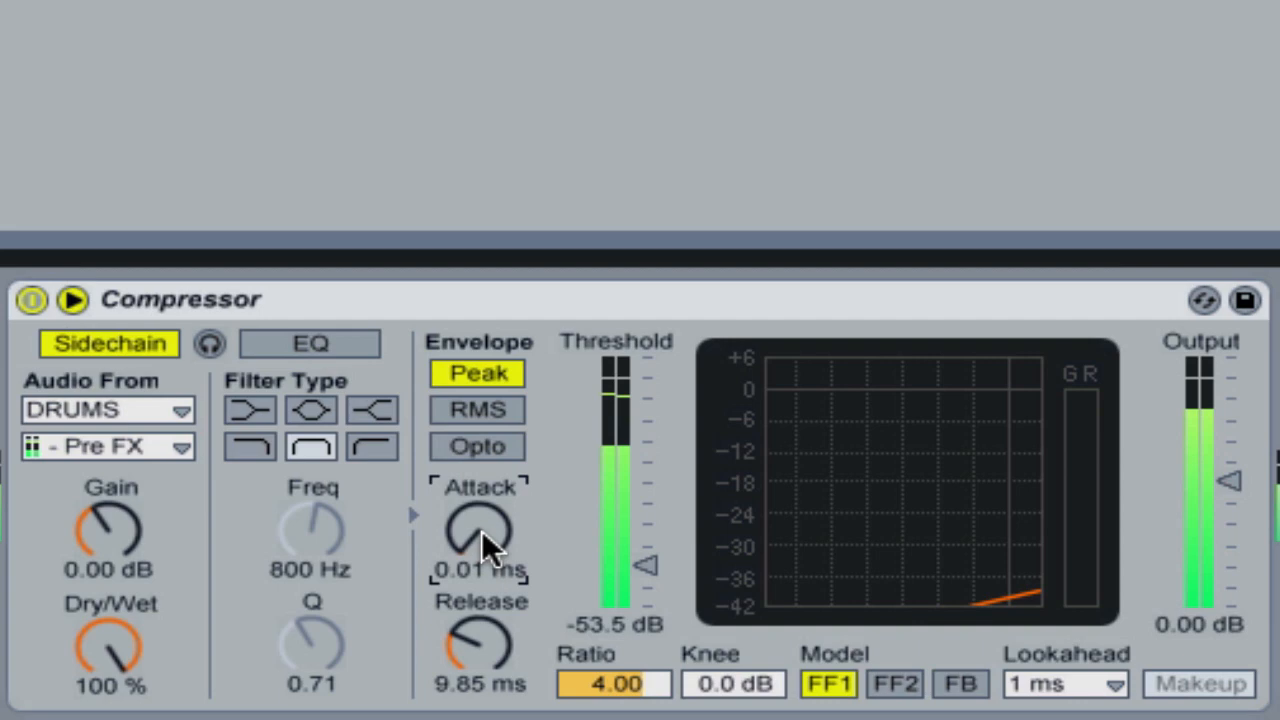
{"action": "left_click_drag", "start_coordinate": [480, 530], "coordinate": [490, 500]}
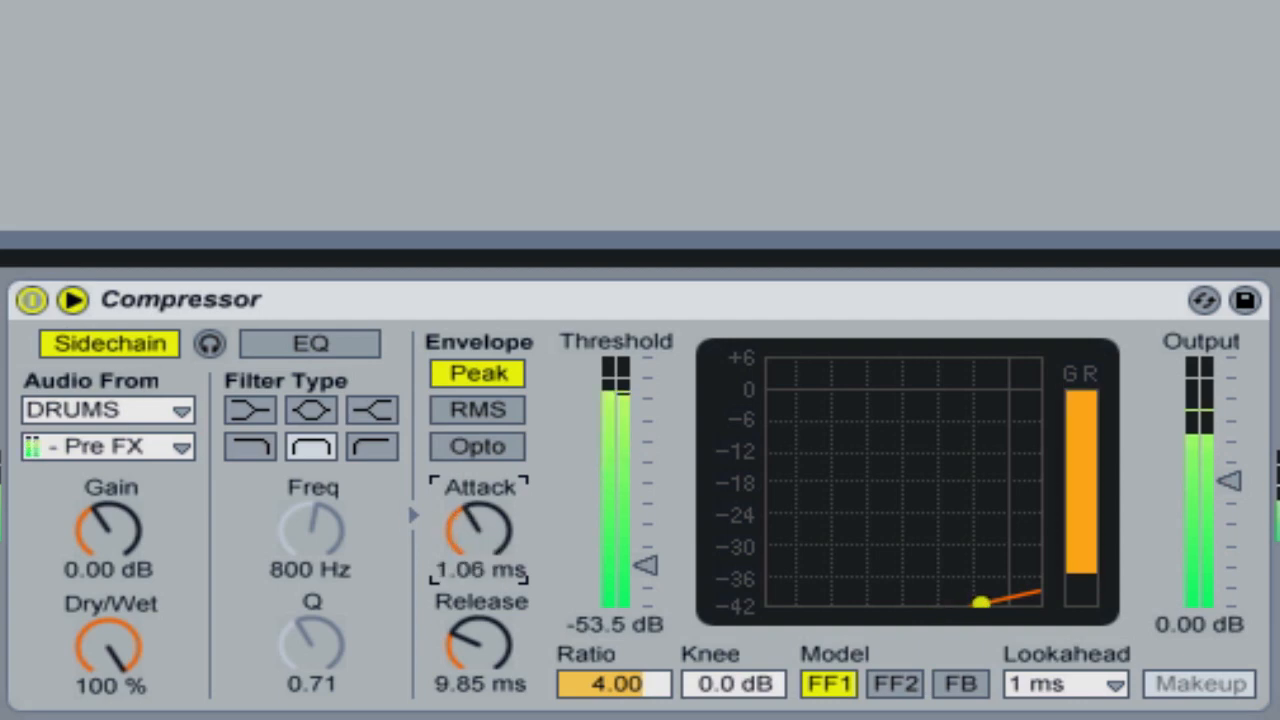
{"action": "left_click_drag", "start_coordinate": [478, 530], "coordinate": [478, 500]}
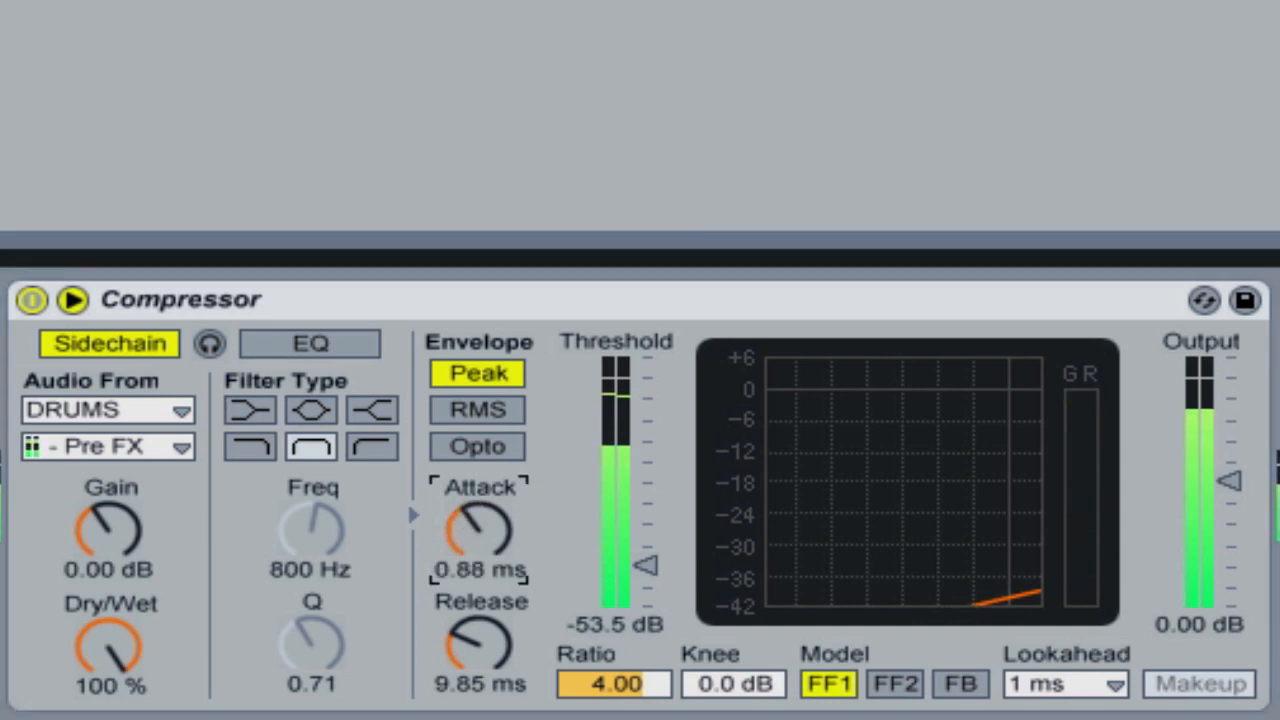
{"action": "left_click_drag", "start_coordinate": [478, 530], "coordinate": [490, 500]}
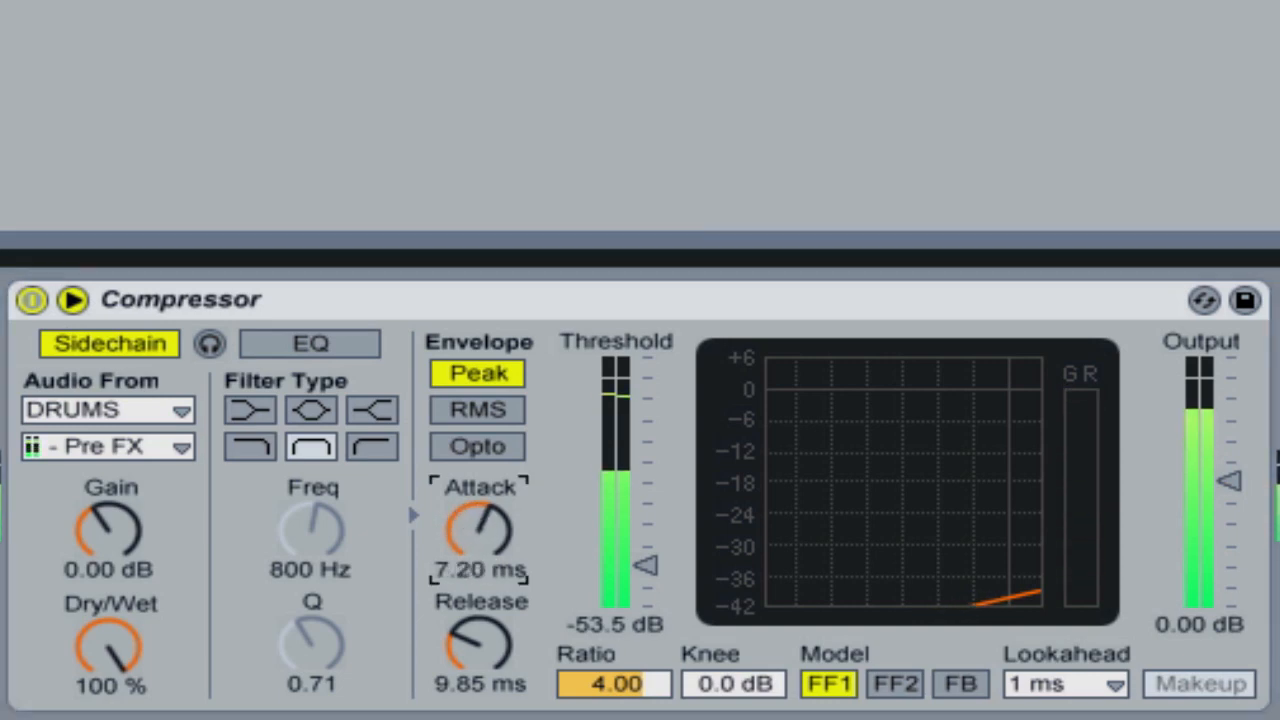
{"action": "left_click_drag", "start_coordinate": [478, 530], "coordinate": [478, 490]}
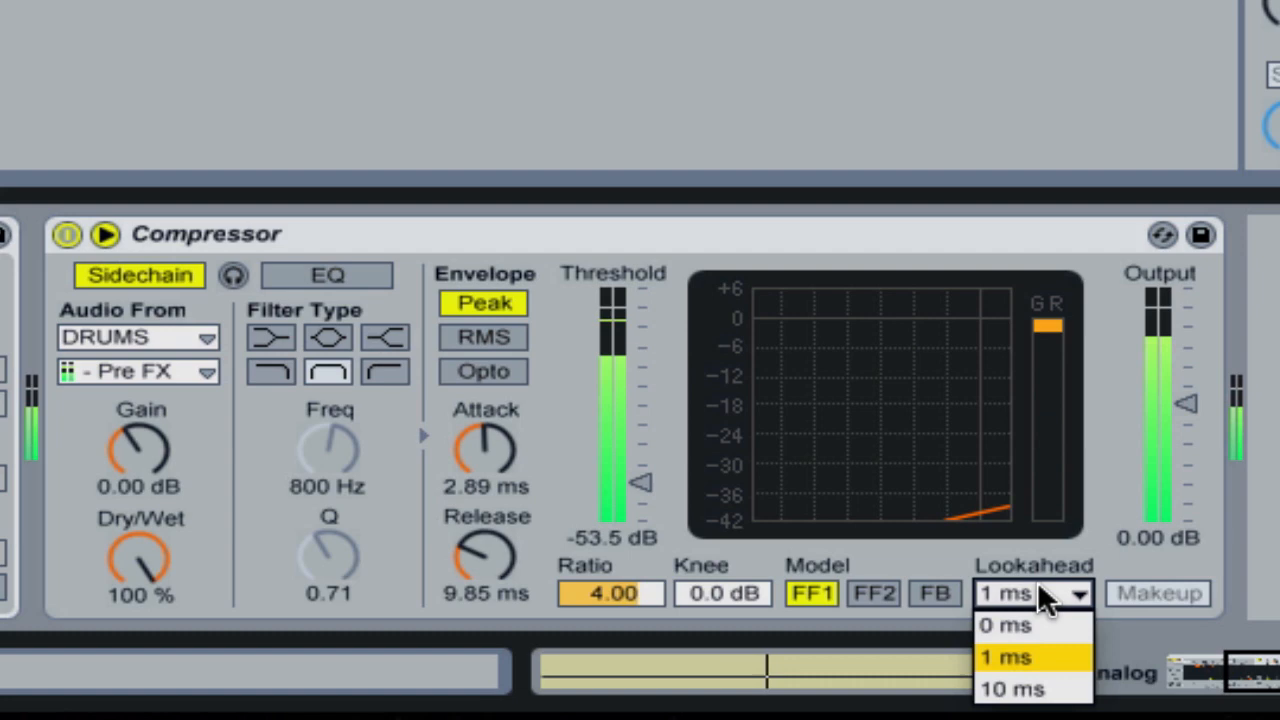
- Set Lookahead to 0 ms and sweep the release between about 40 and 200 ms to hear its effect
{"action": "left_click", "coordinate": [1004, 624]}
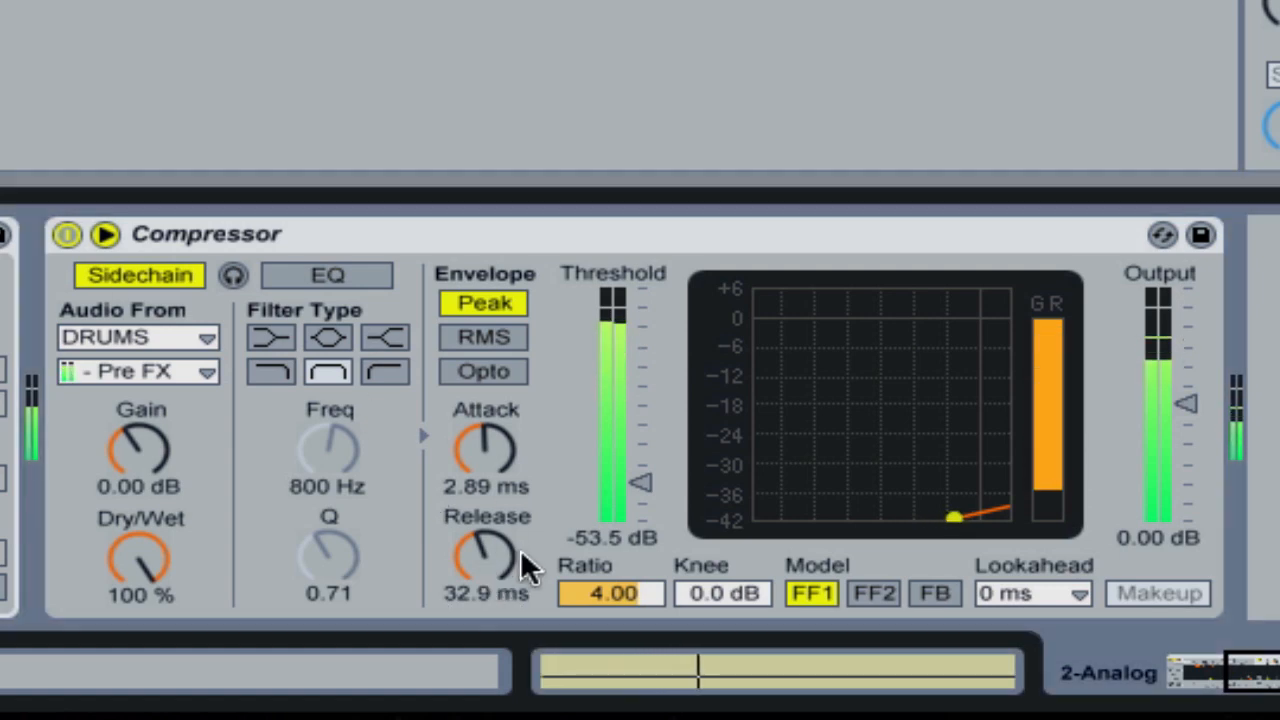
{"action": "left_click_drag", "start_coordinate": [484, 556], "coordinate": [484, 536]}
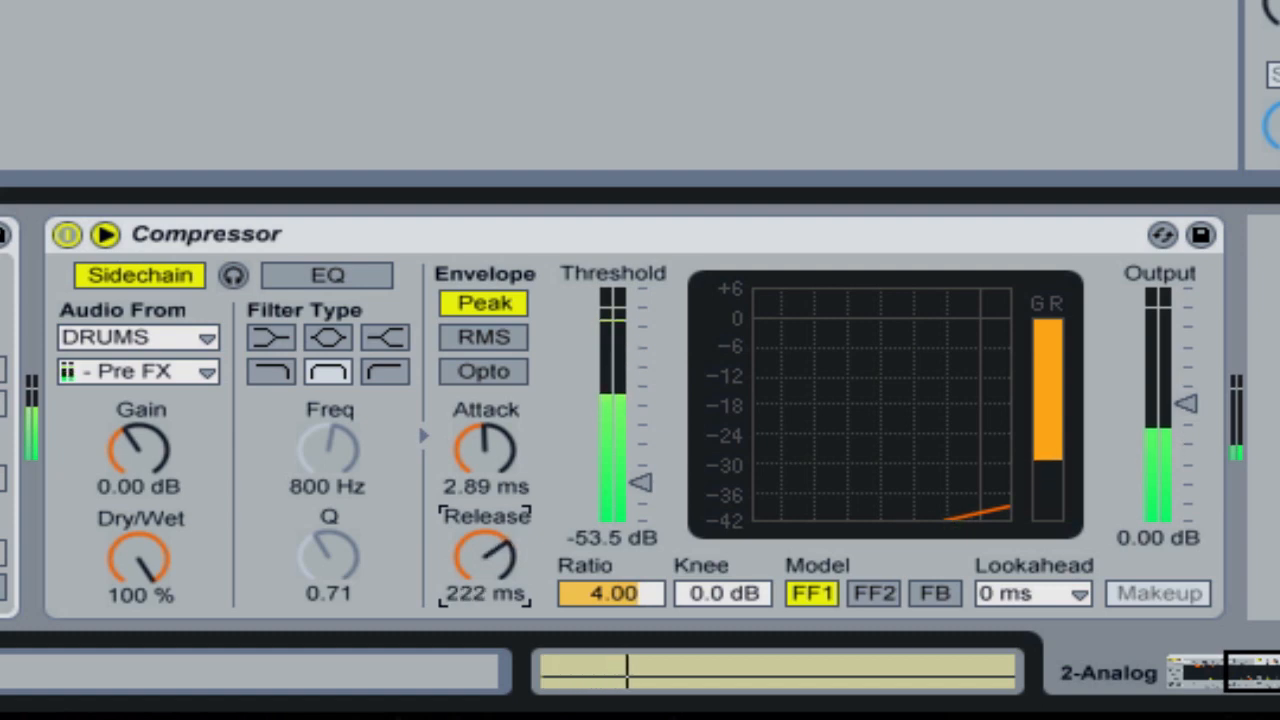
{"action": "left_click_drag", "start_coordinate": [484, 556], "coordinate": [484, 576]}
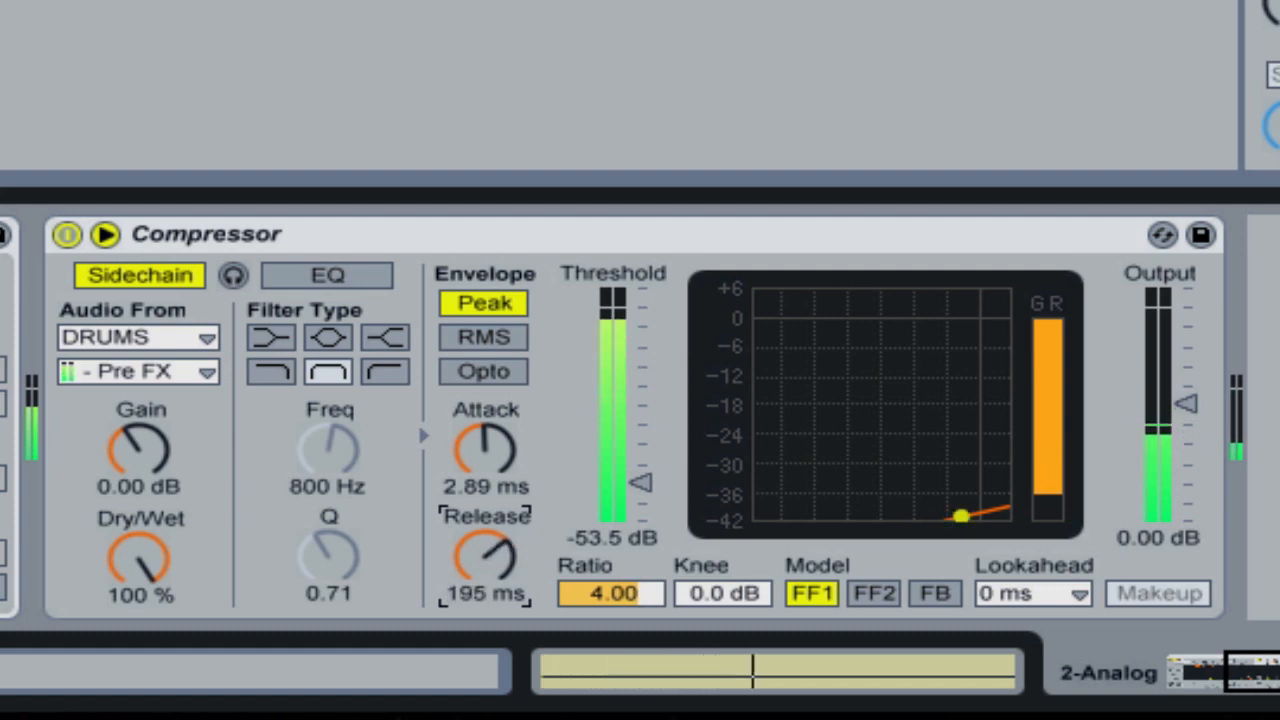
{"action": "left_click_drag", "start_coordinate": [484, 556], "coordinate": [484, 560]}
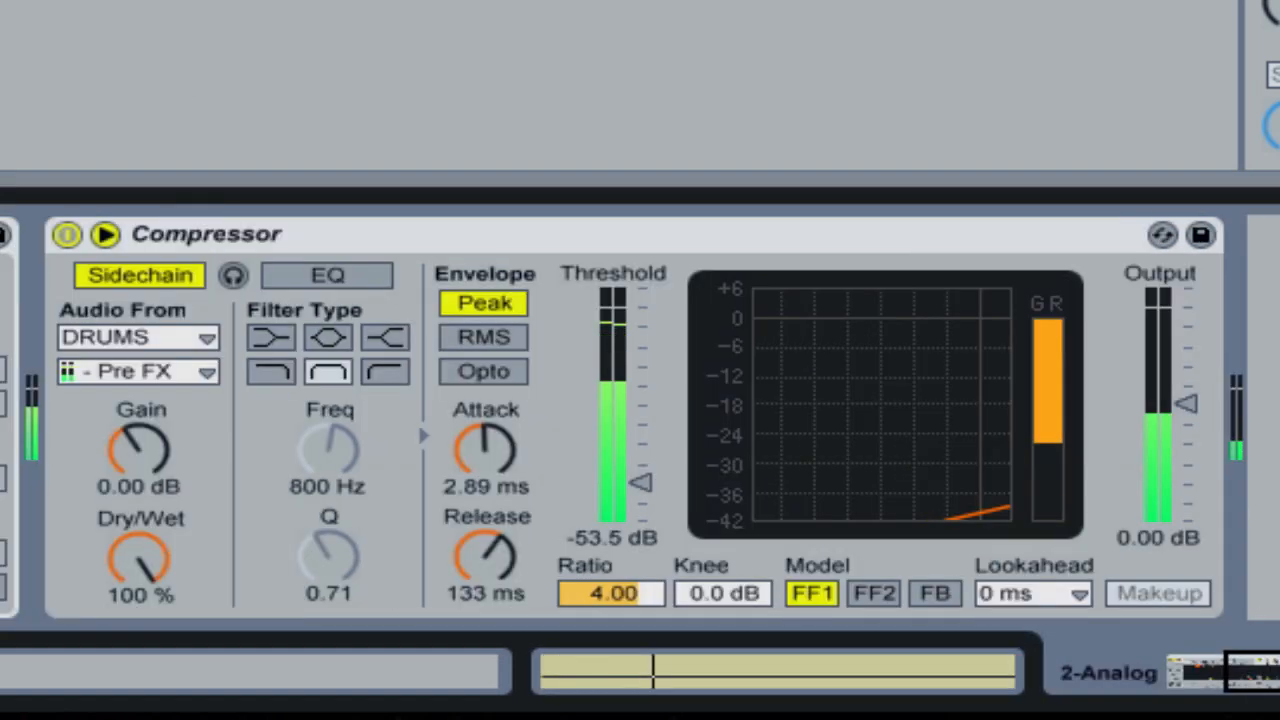
{"action": "left_click_drag", "start_coordinate": [484, 556], "coordinate": [484, 600]}
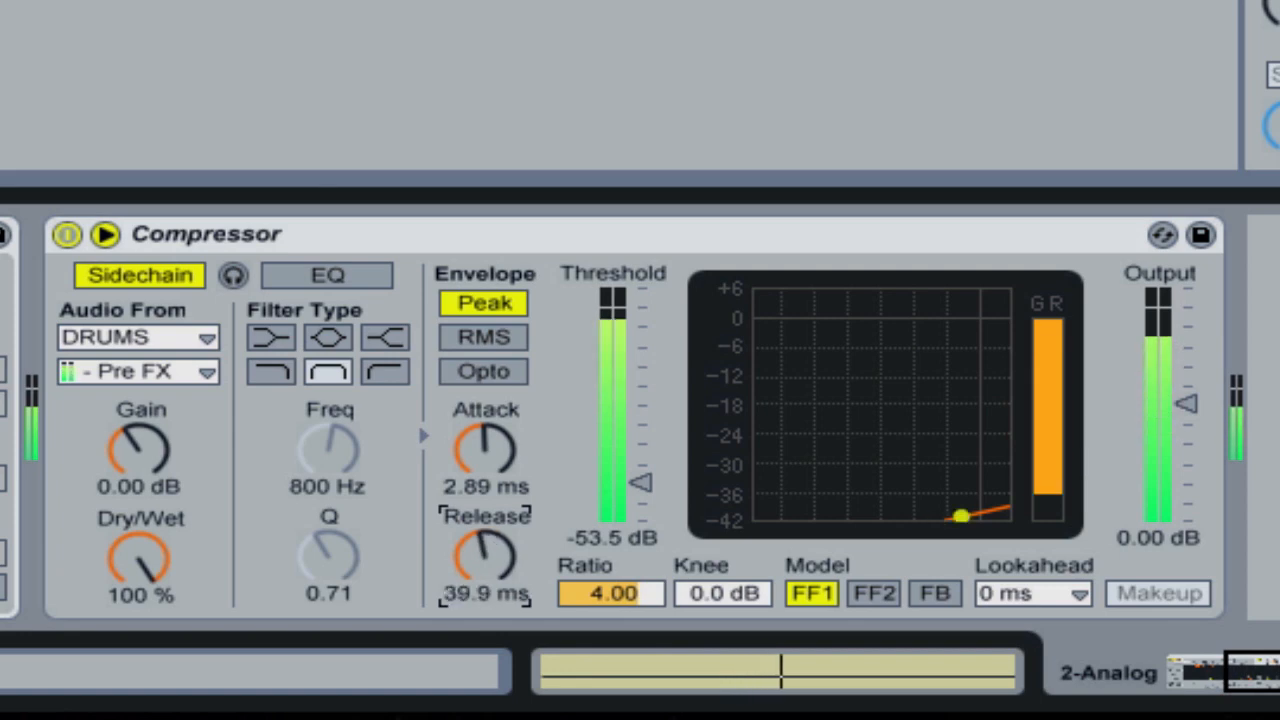
{"action": "left_click_drag", "start_coordinate": [484, 556], "coordinate": [484, 600]}
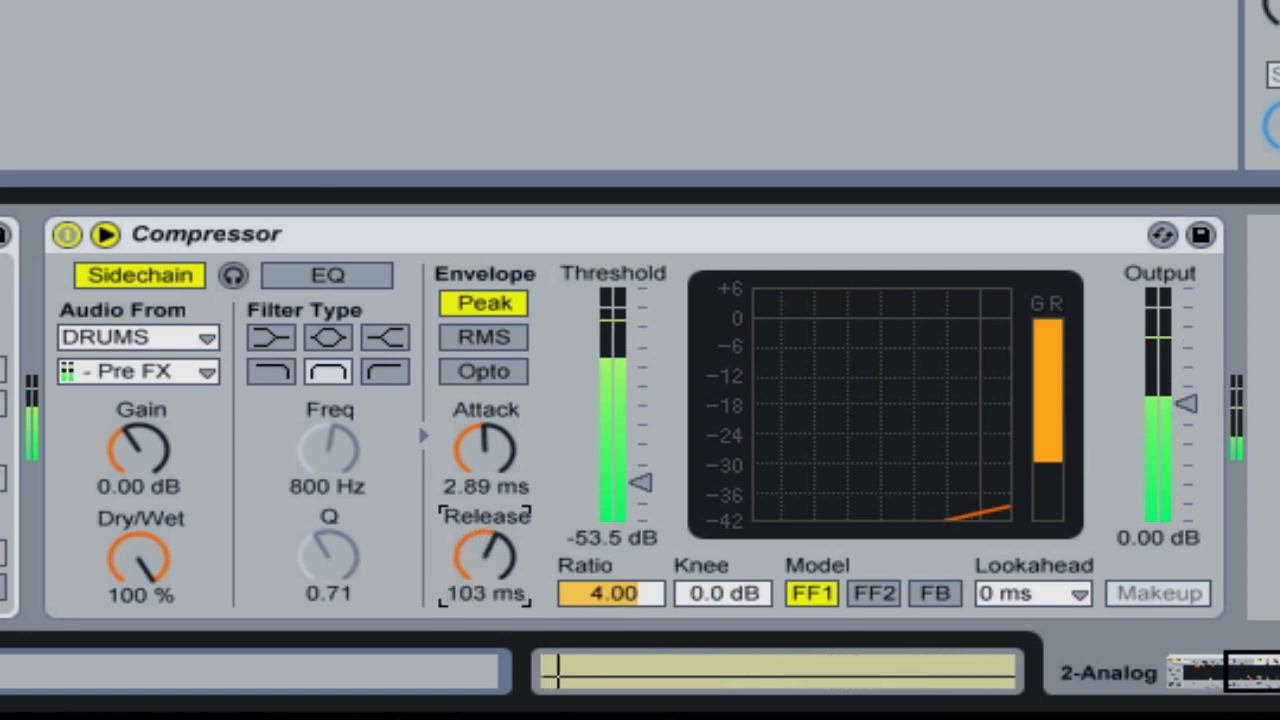
- Bring the release down to a very short value near 1.7 ms
{"action": "left_click_drag", "start_coordinate": [484, 556], "coordinate": [484, 580]}
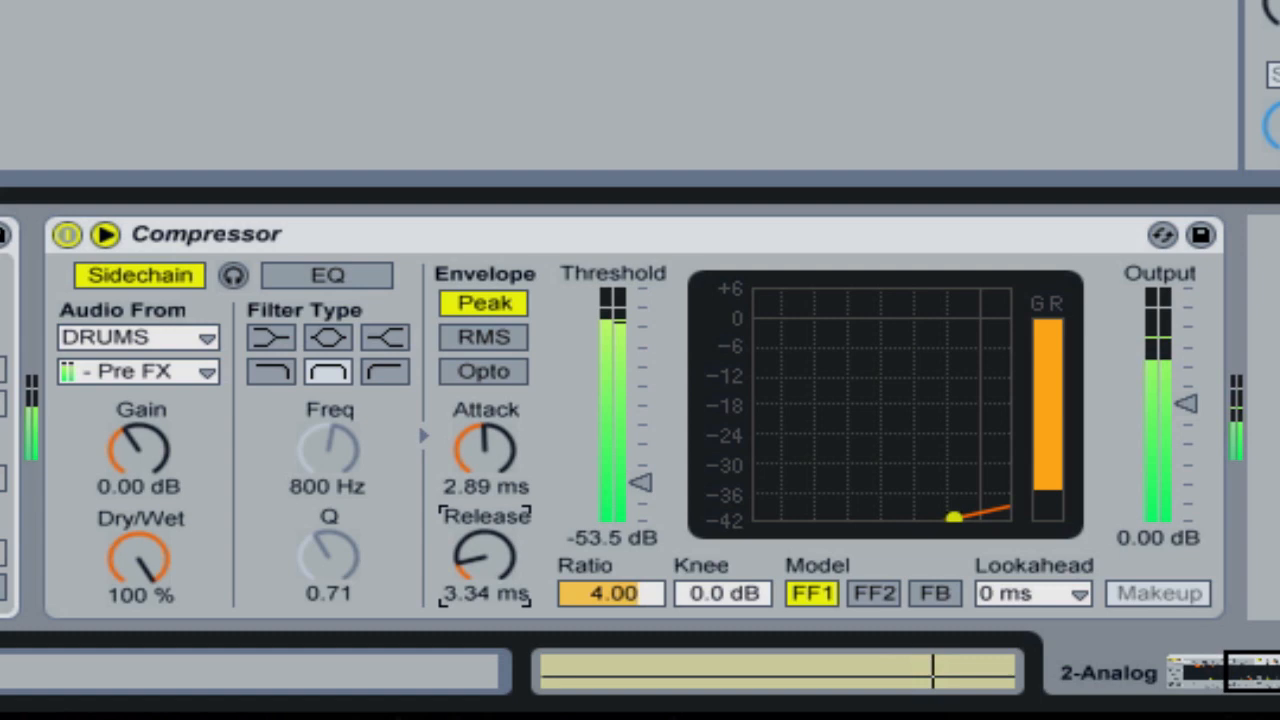
{"action": "left_click_drag", "start_coordinate": [484, 556], "coordinate": [484, 576]}
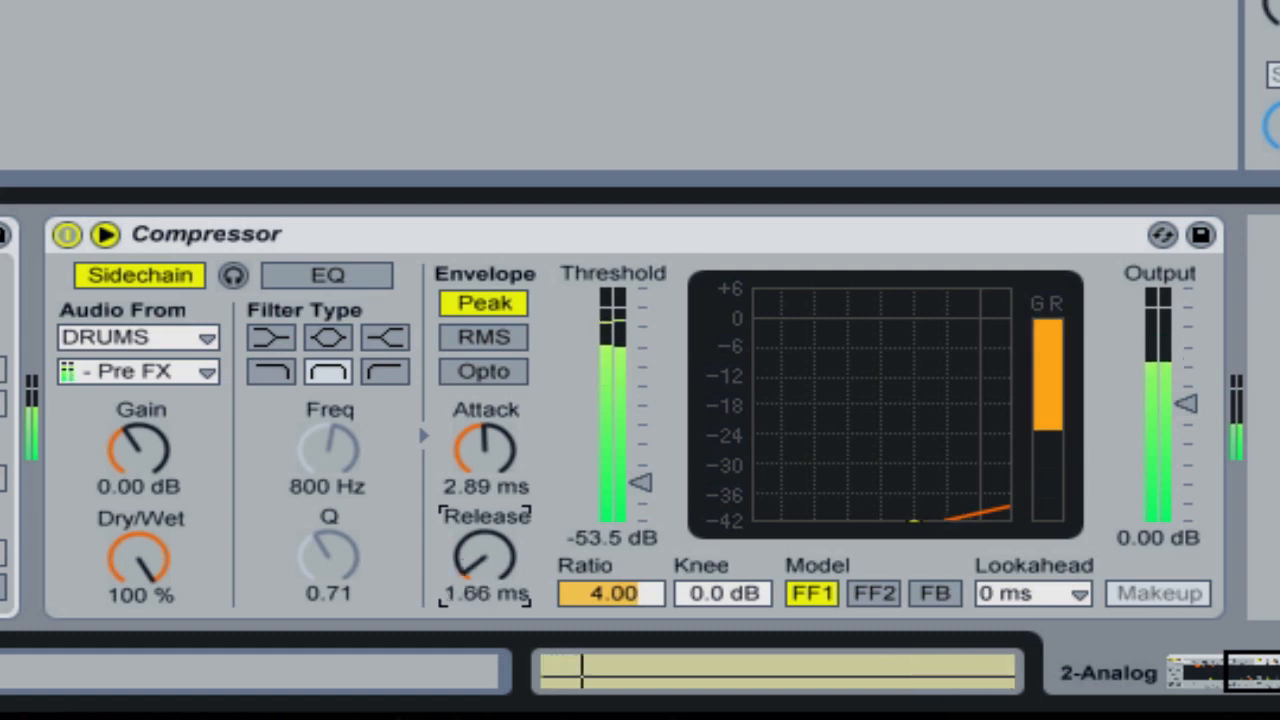
{"action": "left_click_drag", "start_coordinate": [484, 560], "coordinate": [490, 556]}
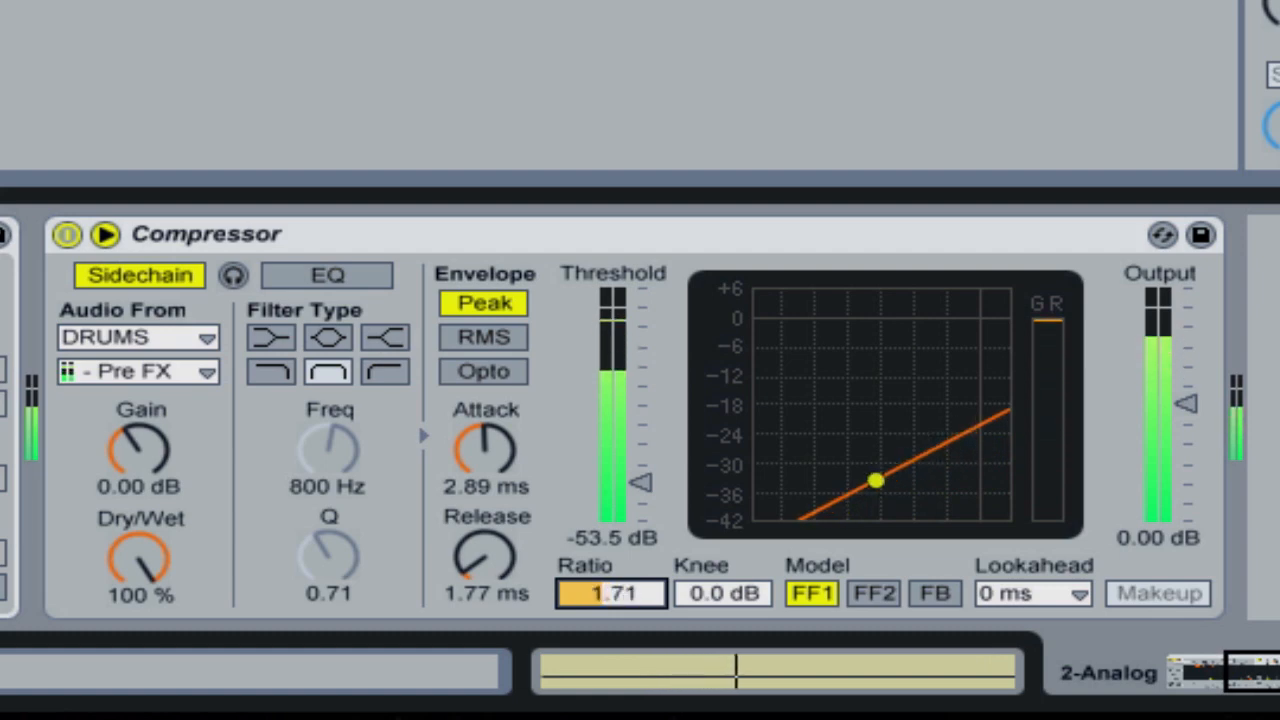
- Lower the compression ratio stepwise from about 1.77 down to a gentle 1.33
{"action": "left_click_drag", "start_coordinate": [876, 480], "coordinate": [840, 488]}
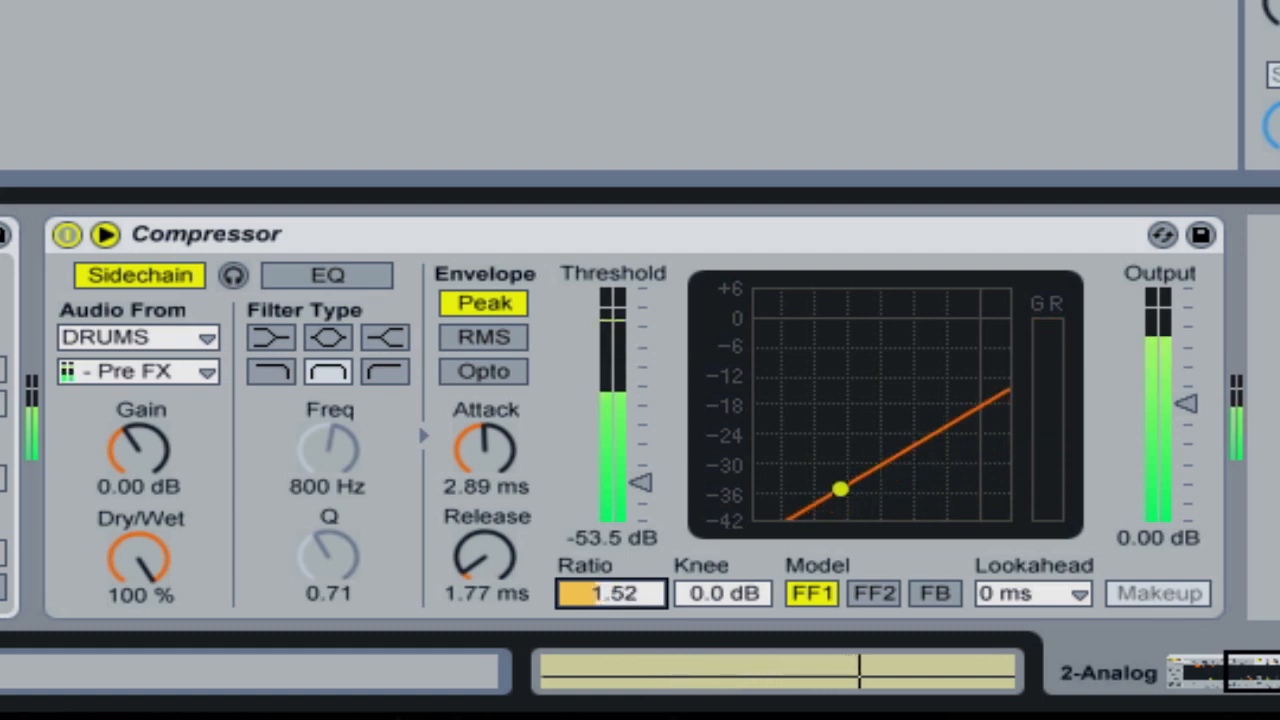
{"action": "left_click_drag", "start_coordinate": [840, 490], "coordinate": [960, 404]}
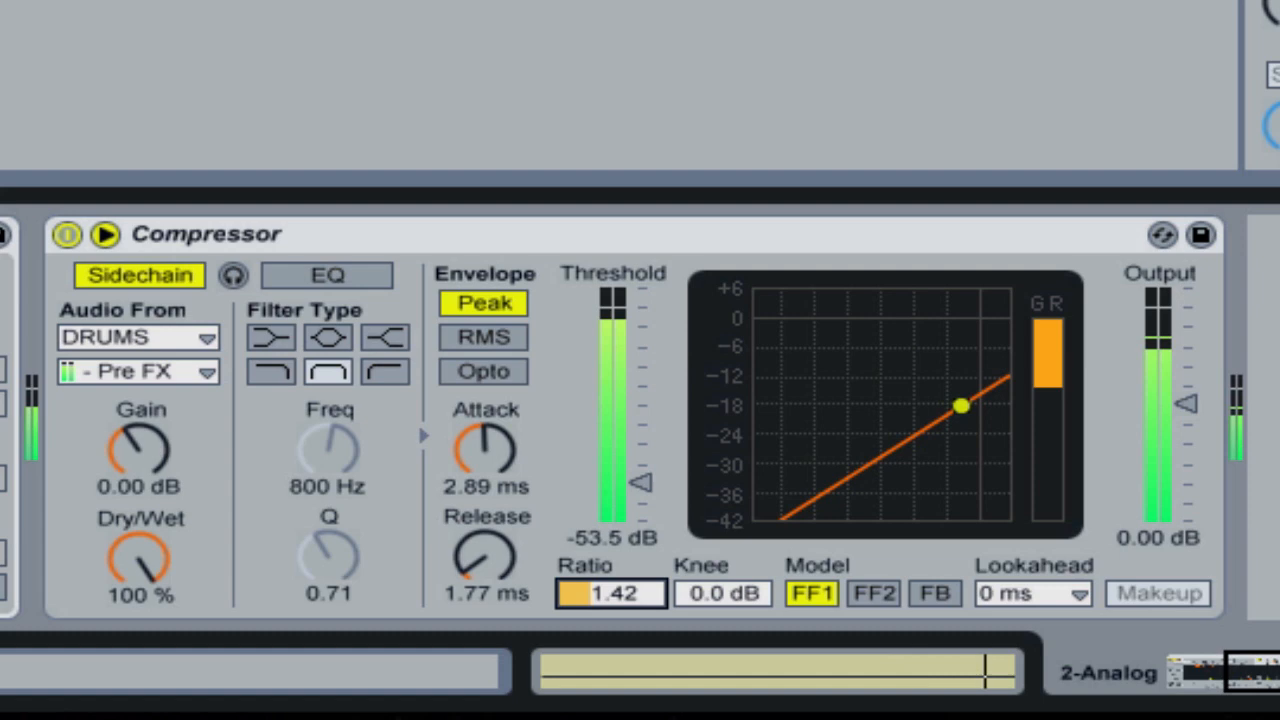
{"action": "left_click_drag", "start_coordinate": [958, 404], "coordinate": [956, 400]}
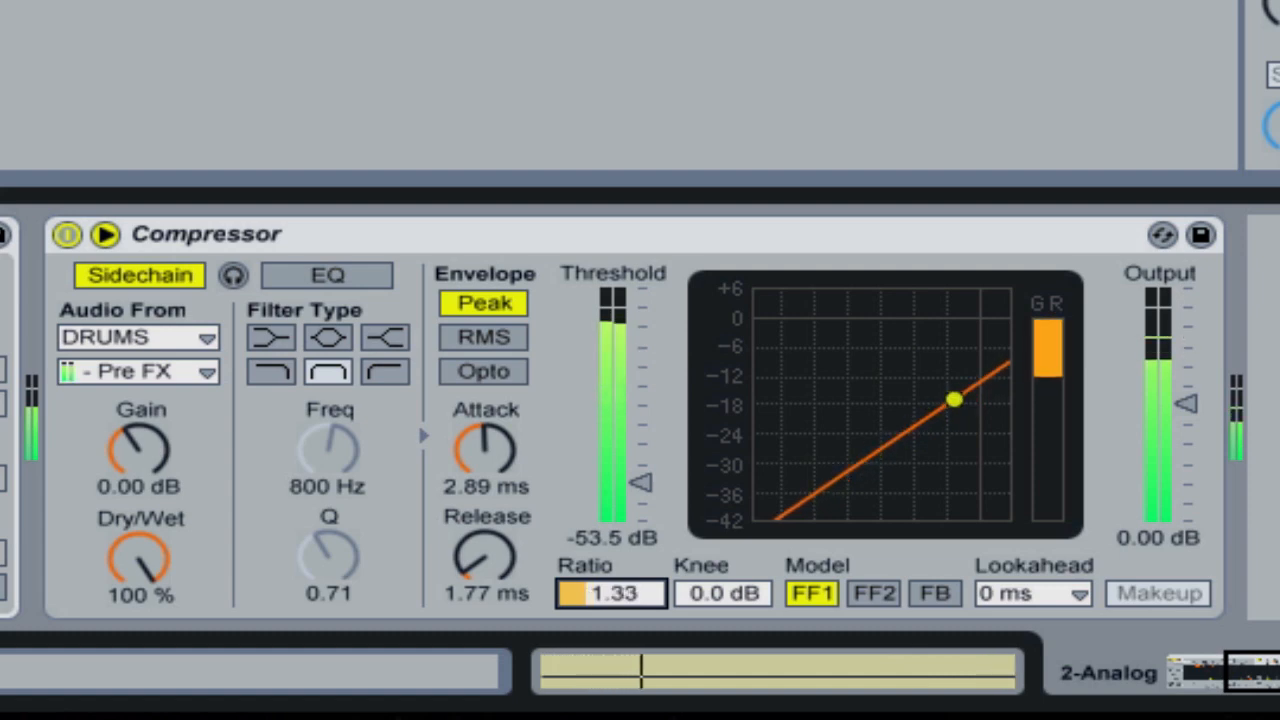
{"action": "left_click_drag", "start_coordinate": [956, 400], "coordinate": [896, 440]}
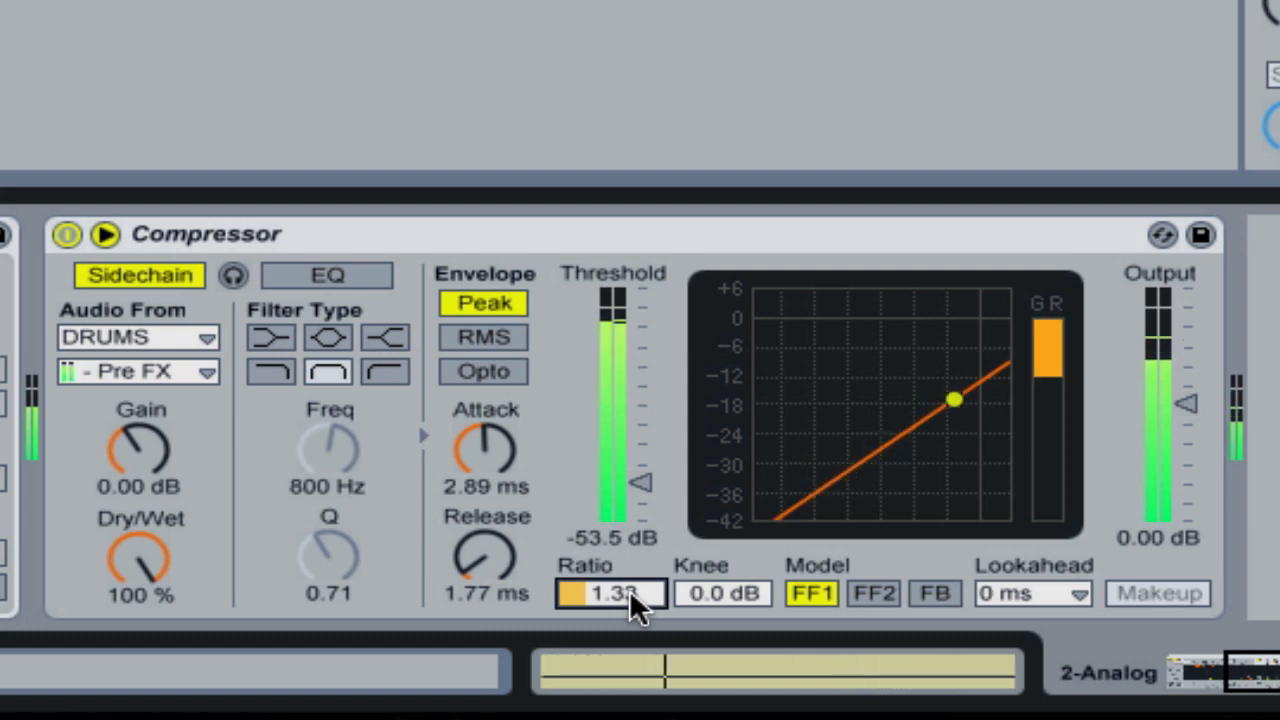
{"action": "left_click_drag", "start_coordinate": [956, 400], "coordinate": [912, 424]}
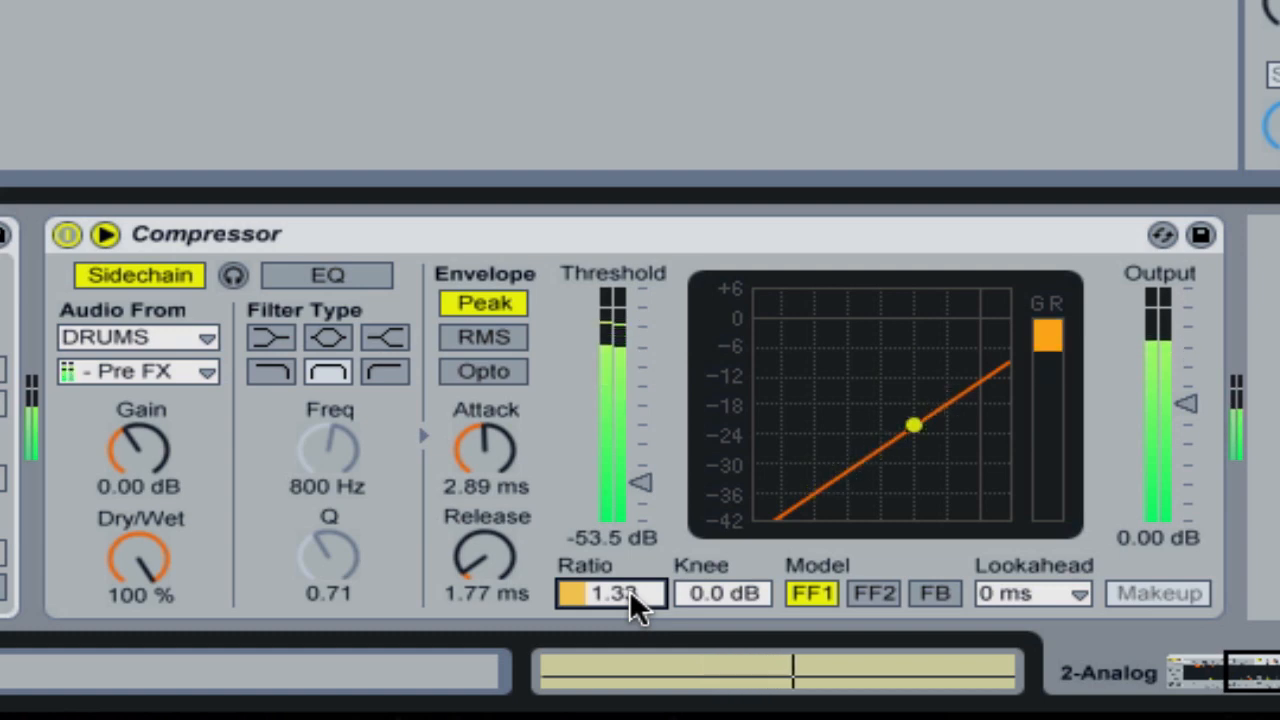